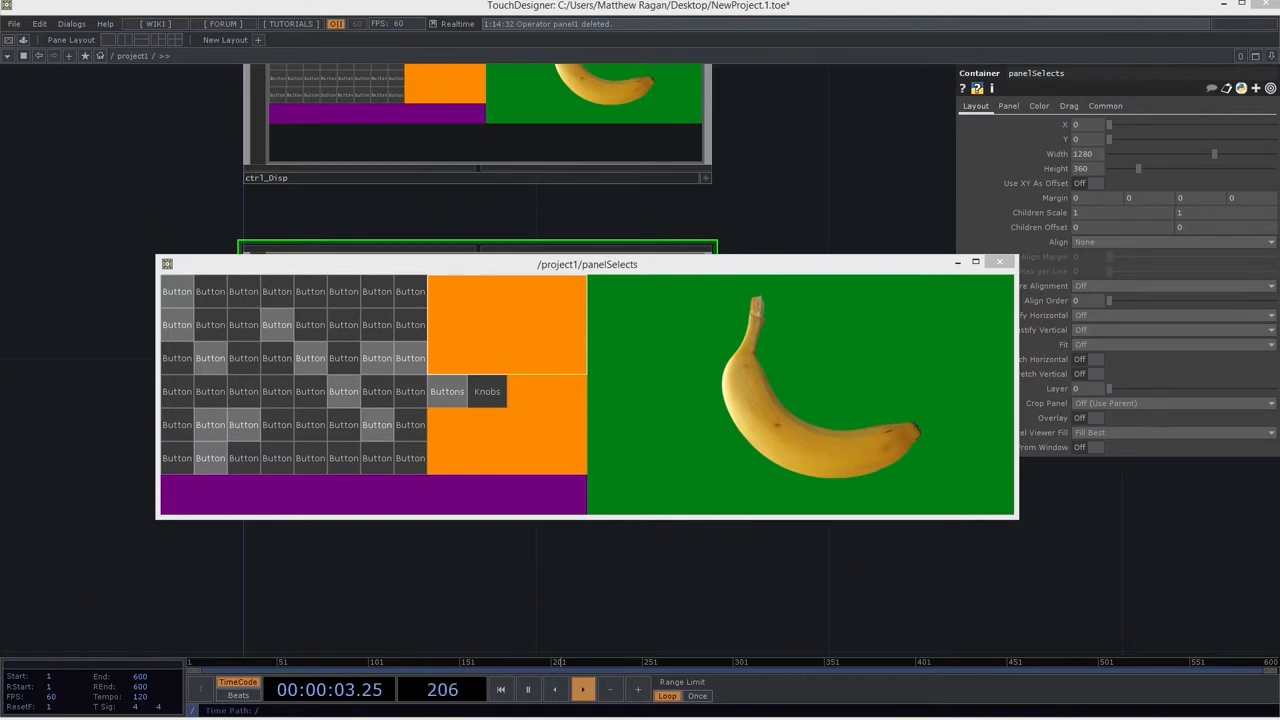
mouse_move(910, 208)
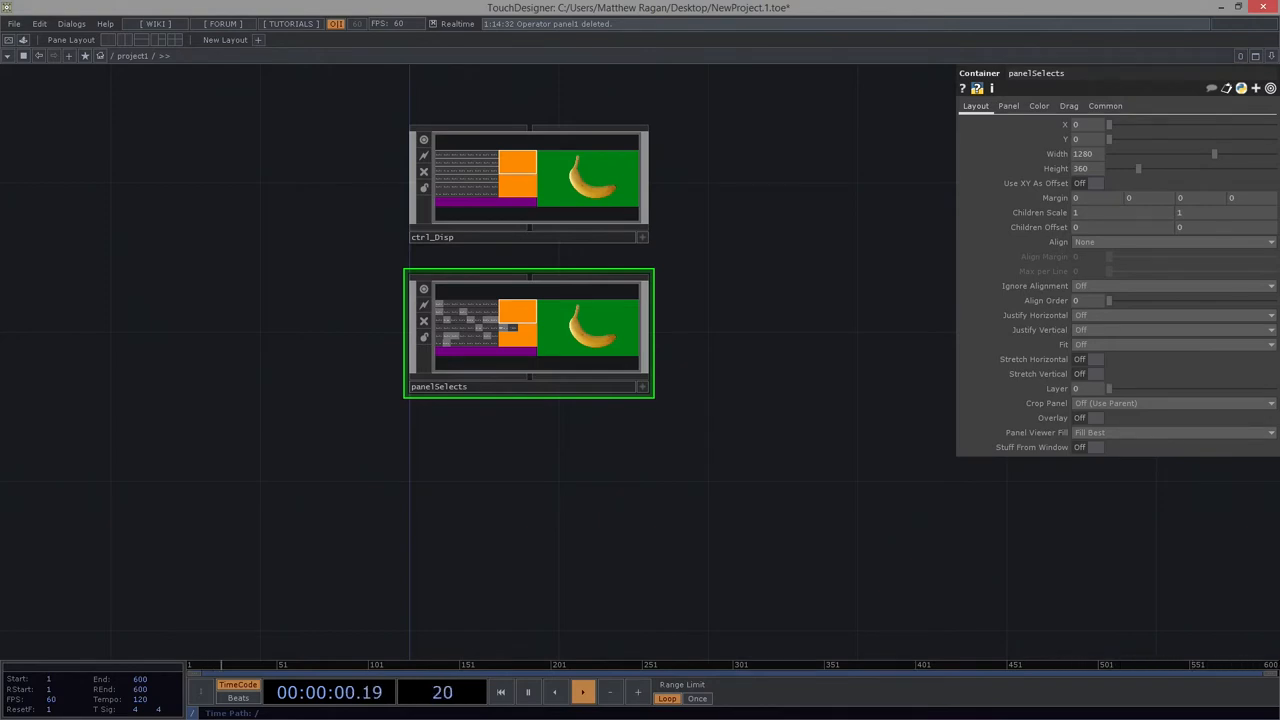
Step: Show floating viewers for the 7860×1080 strip sketch and the WQUXGA 3840×2400 sketch
click(584, 692)
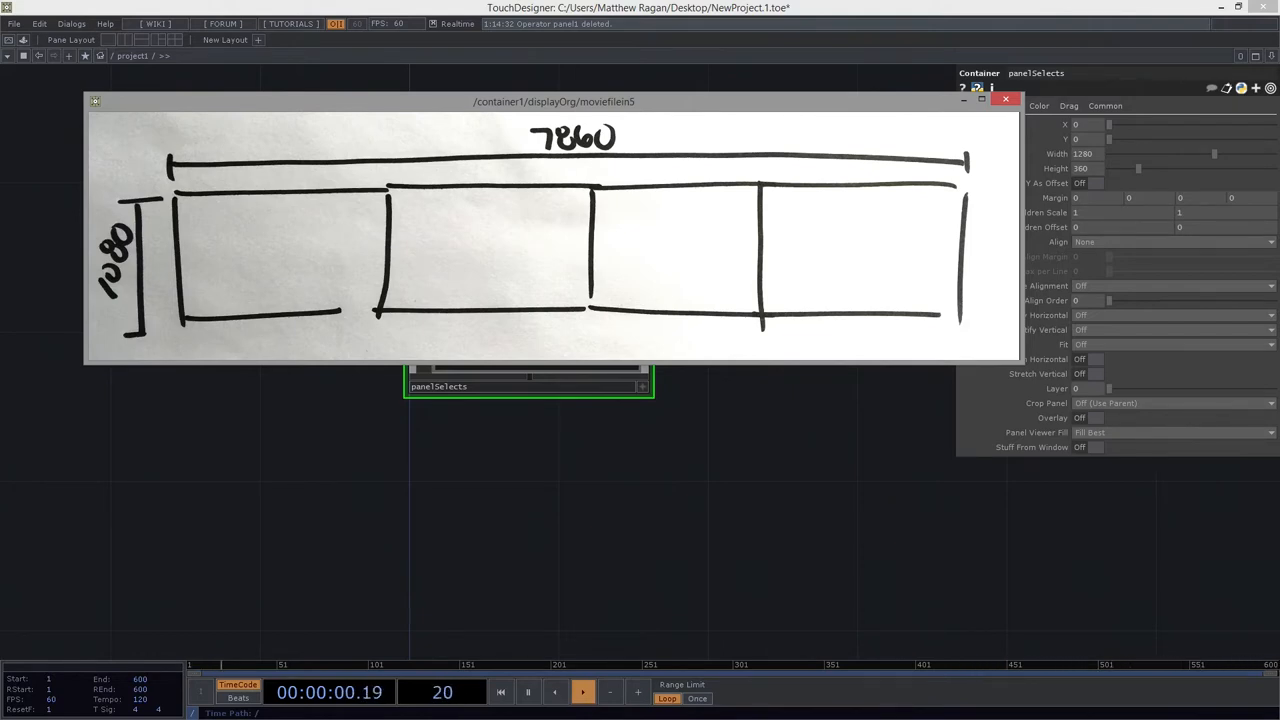
click(584, 692)
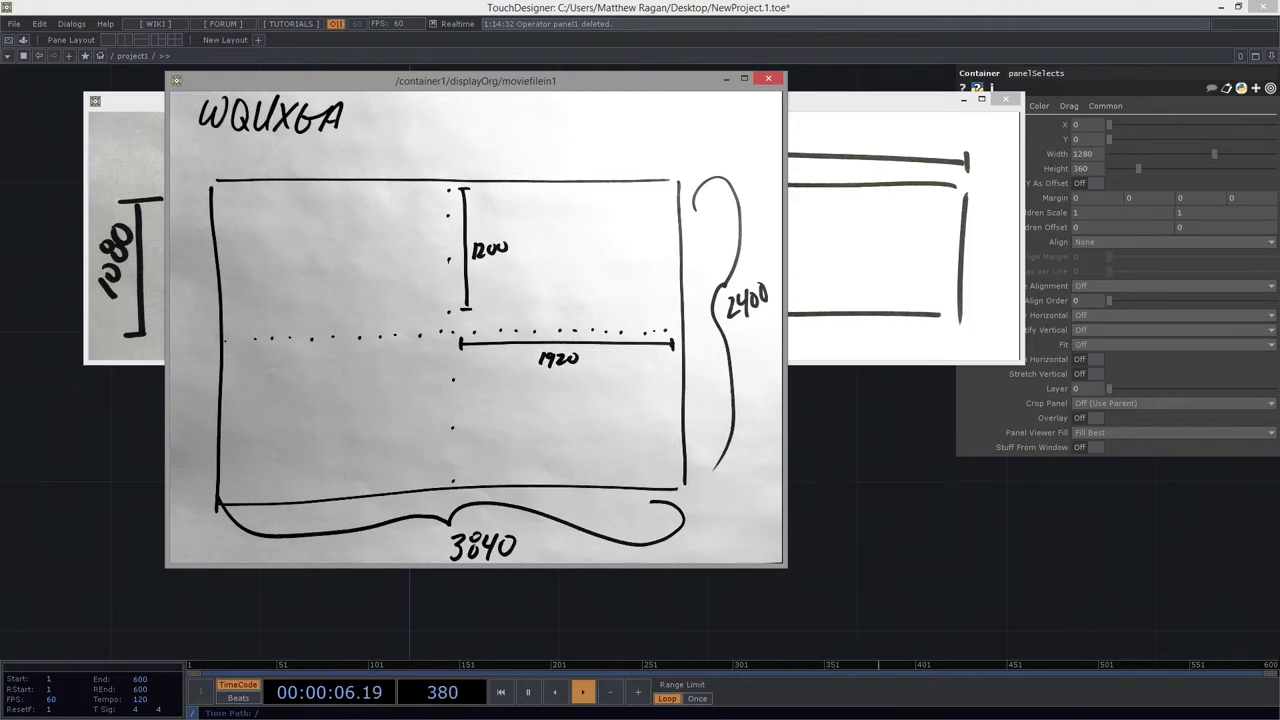
Step: Show a floating viewer for the laptop-to-Distro four-display wiring sketch
click(584, 692)
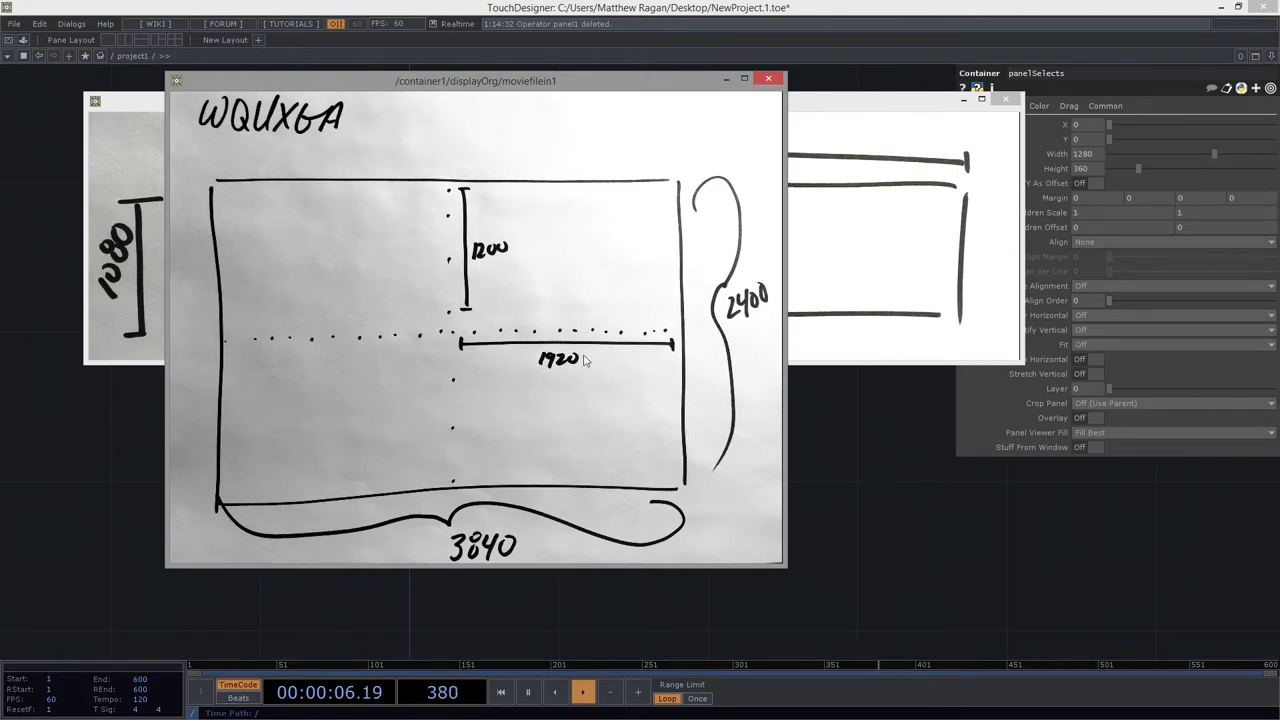
mouse_move(484, 260)
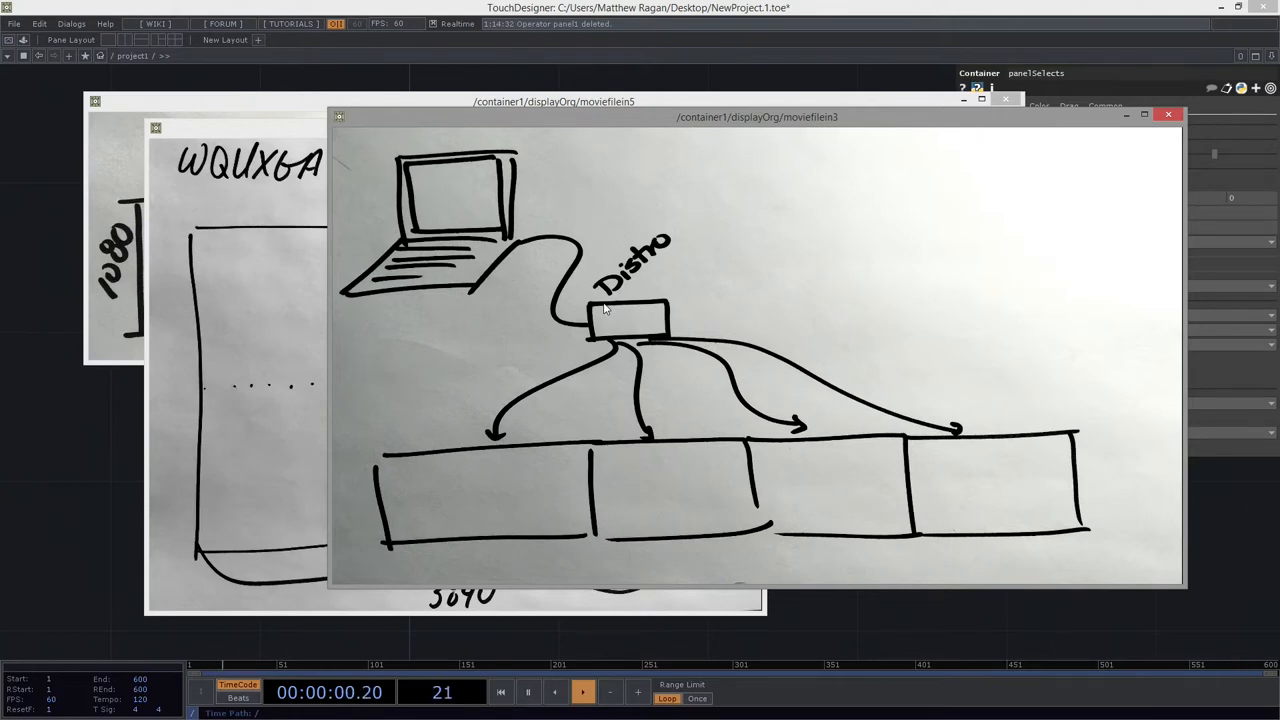
Step: Show a viewer for moviefilein4's numbered 3840×2160 quad-to-strip sketch
click(584, 692)
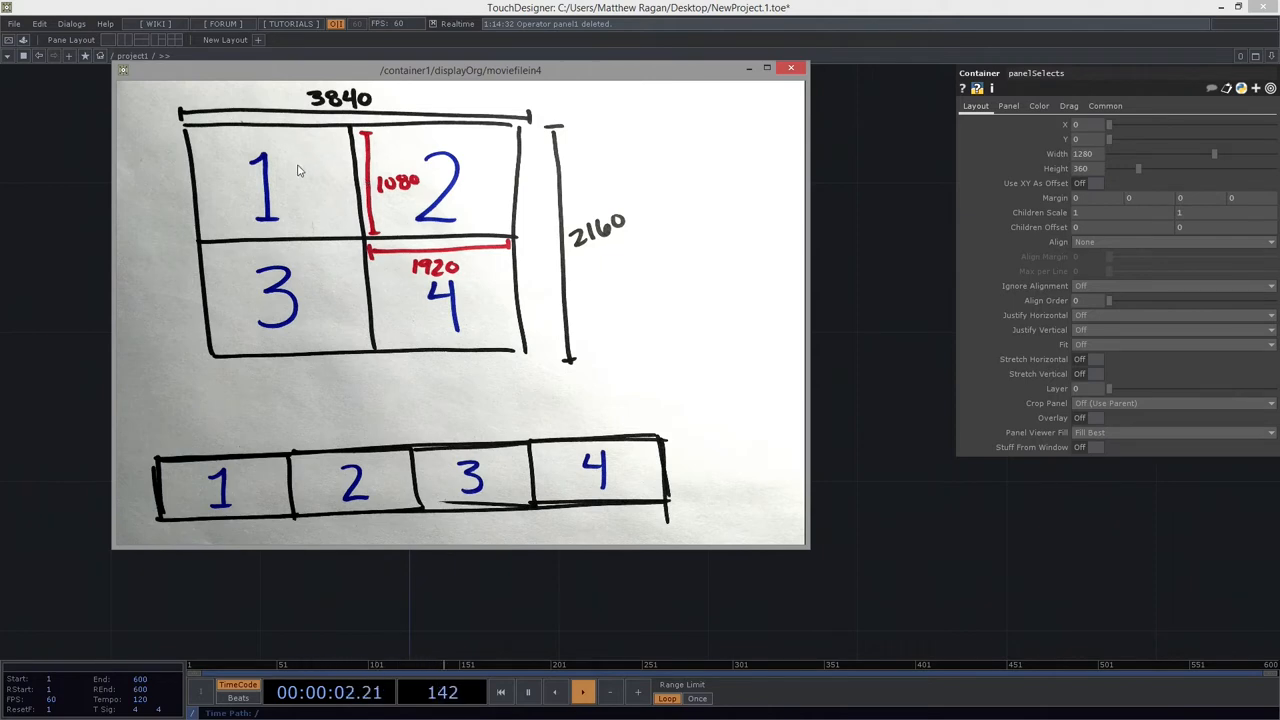
mouse_move(184, 504)
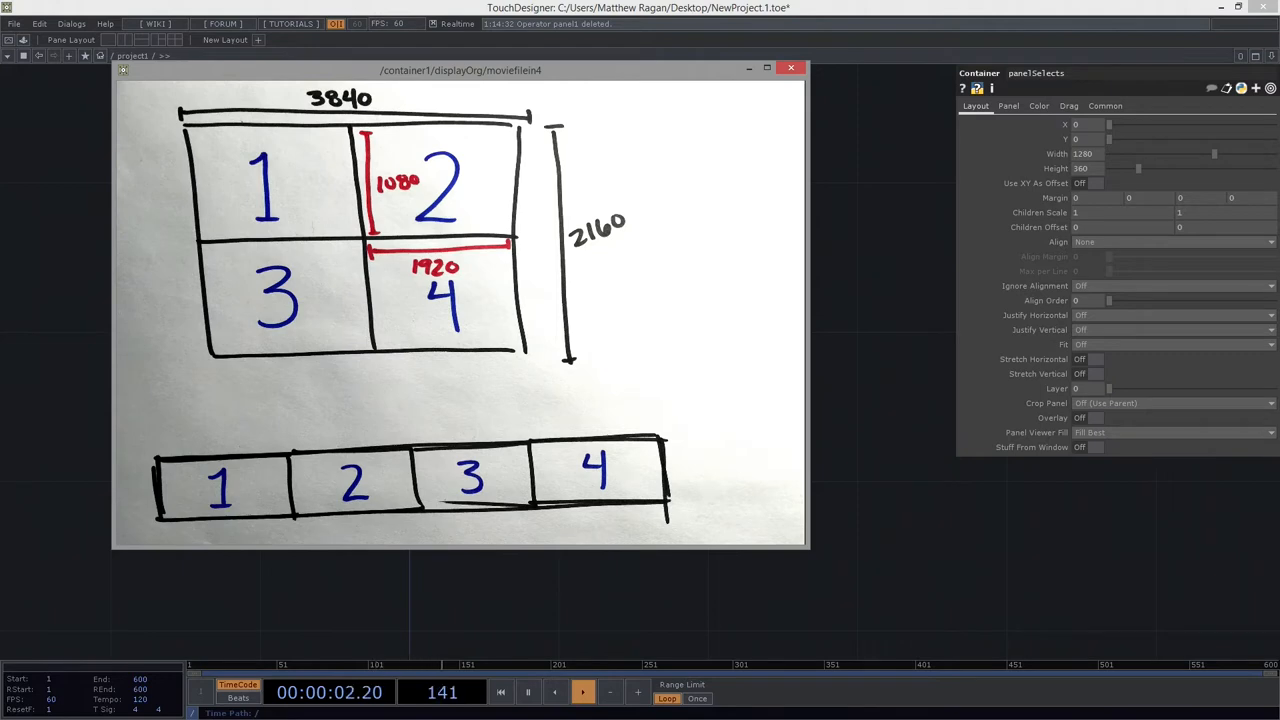
Step: Close the moviefilein4 viewer and return to the /project1 network with its panel containers
click(580, 692)
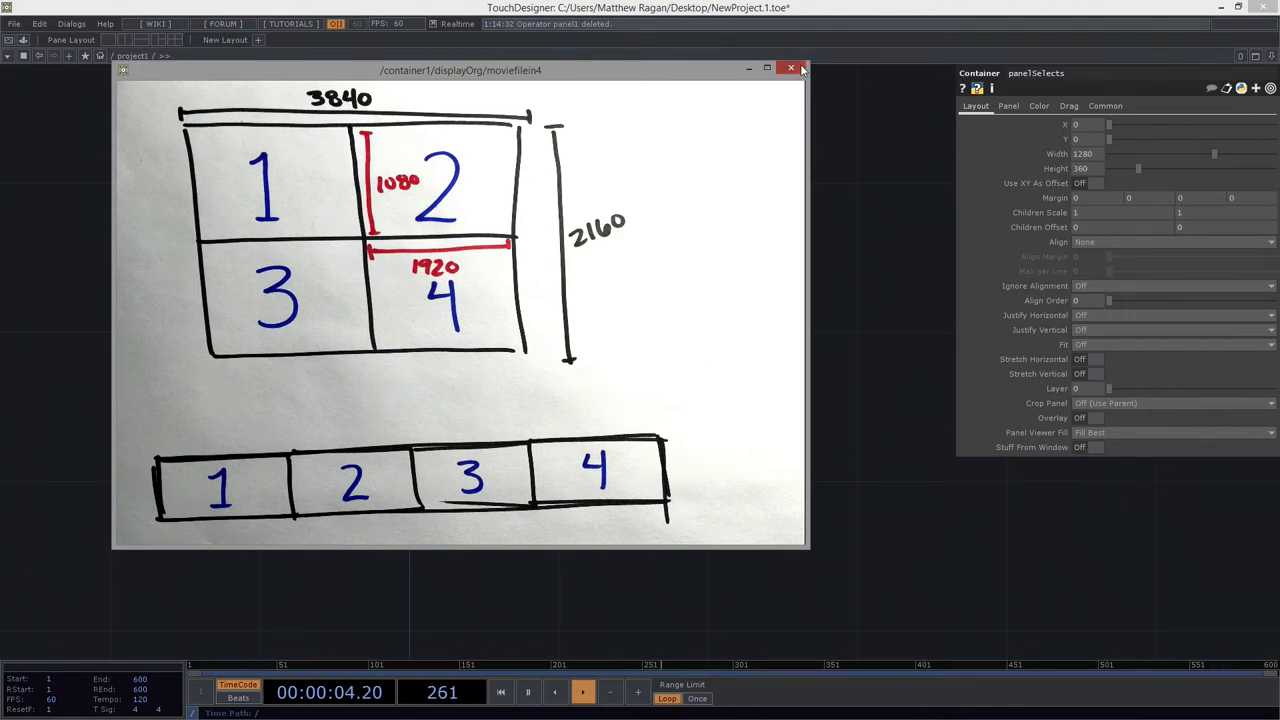
click(790, 68)
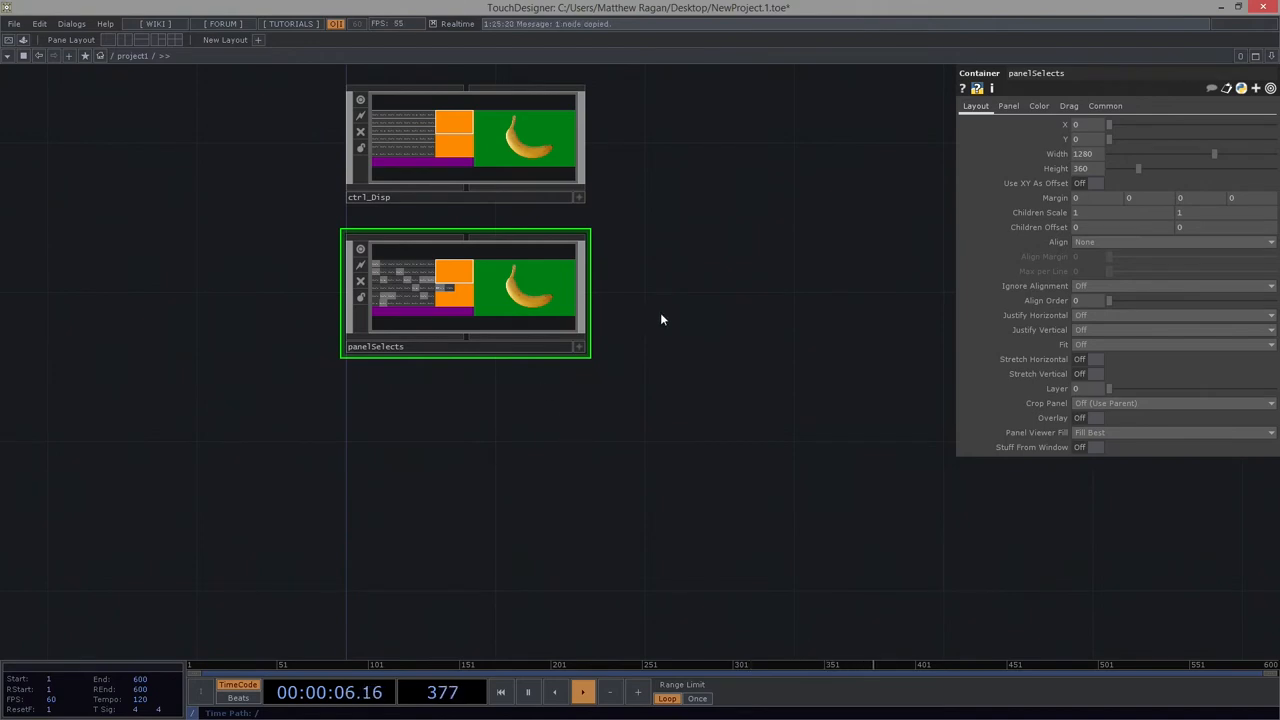
mouse_move(504, 404)
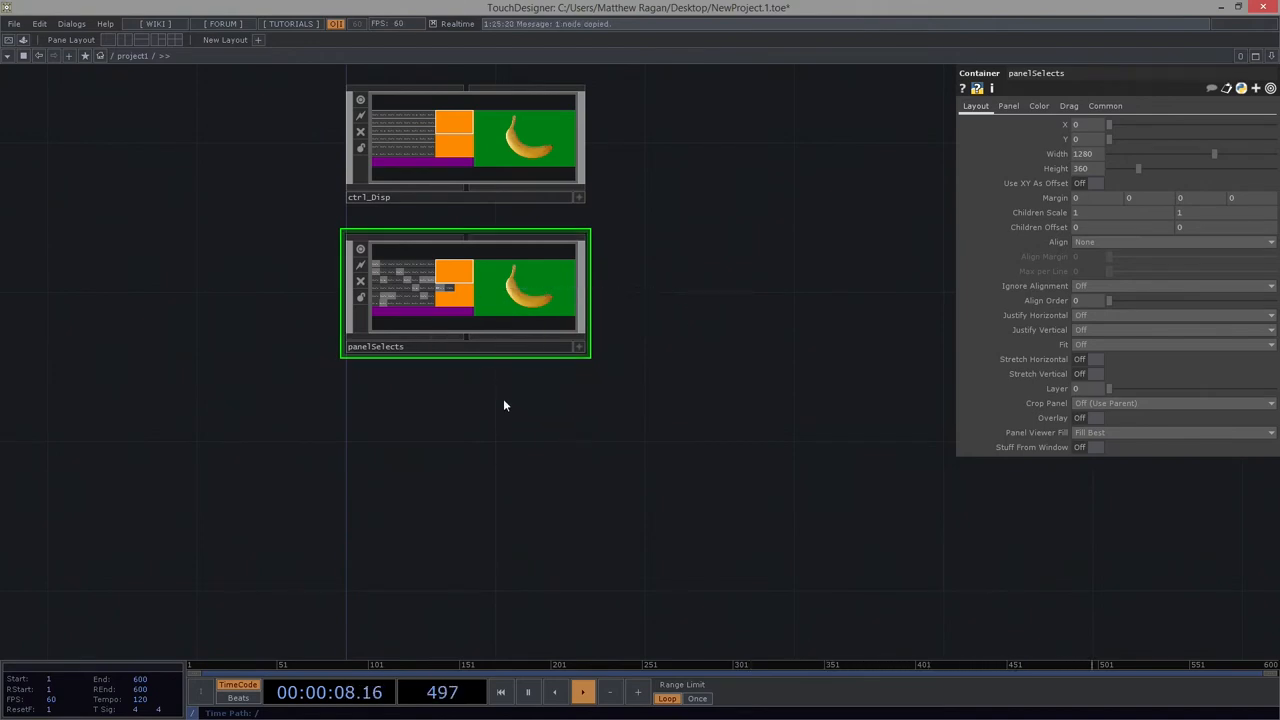
Step: Paste the source chain and load OilDrums.jpg into moviefilein1, then go up to outPut
key(ctrl+v)
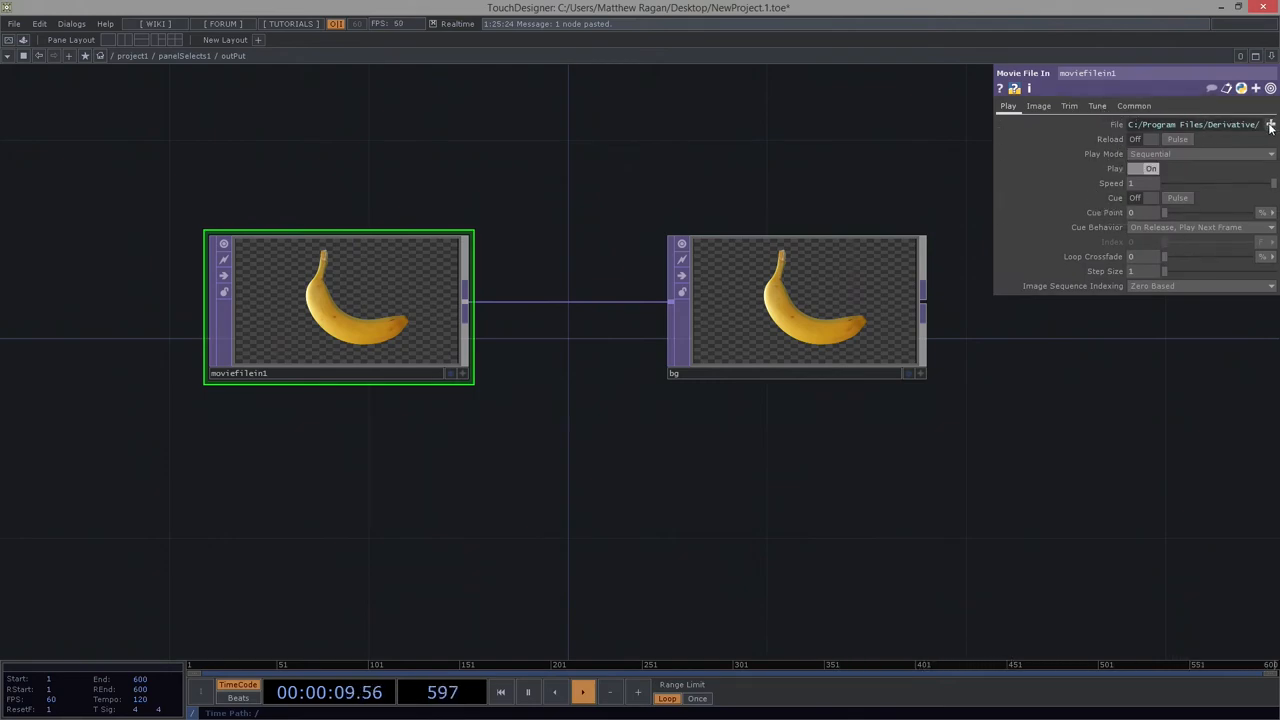
click(1272, 124)
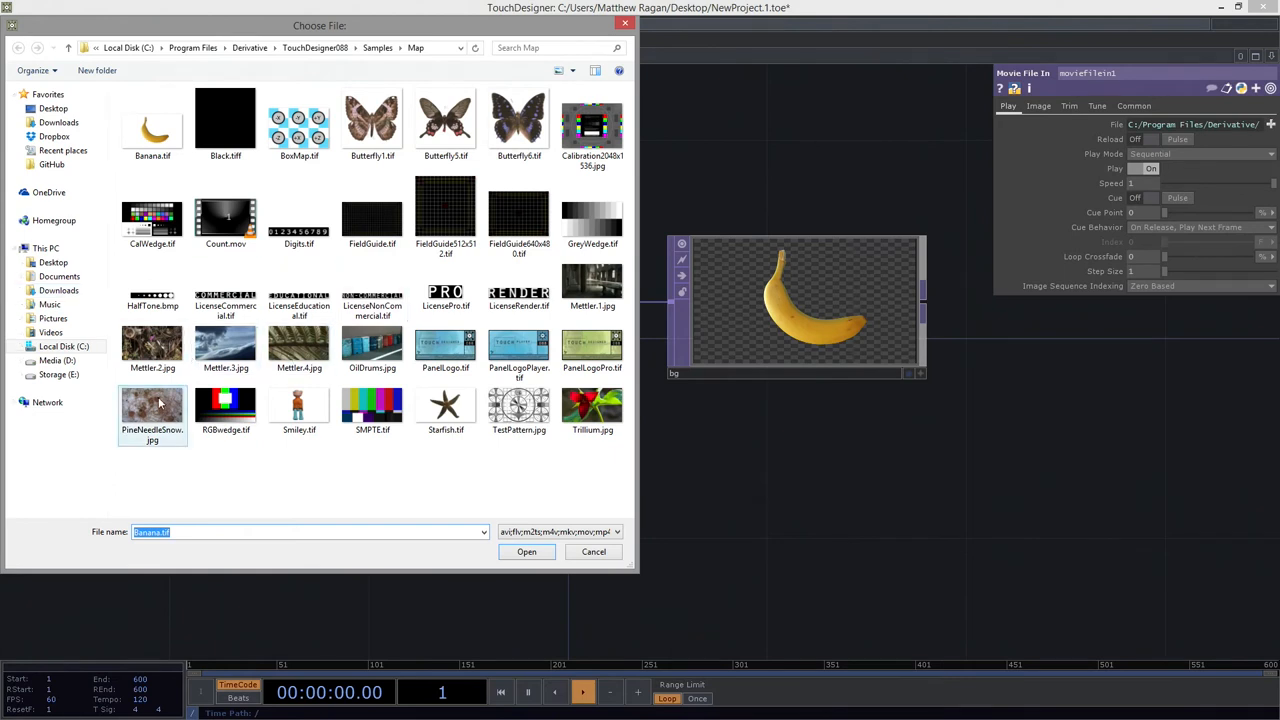
click(372, 344)
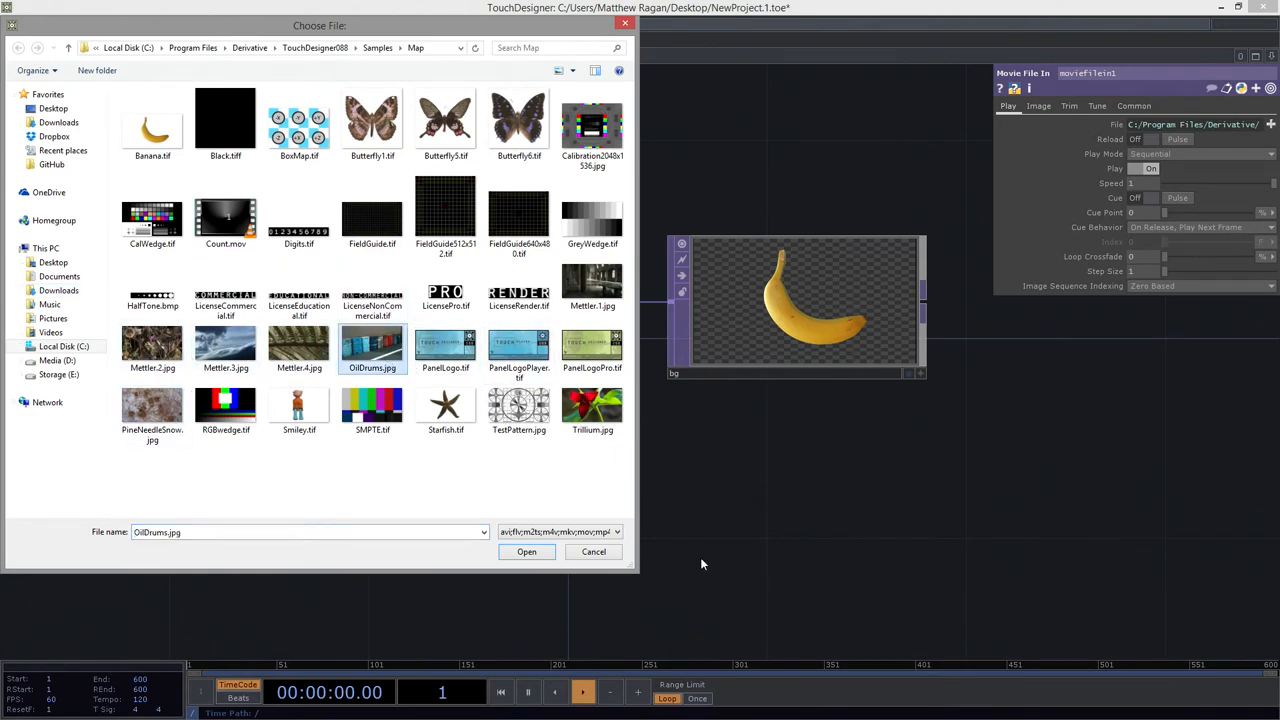
click(526, 552)
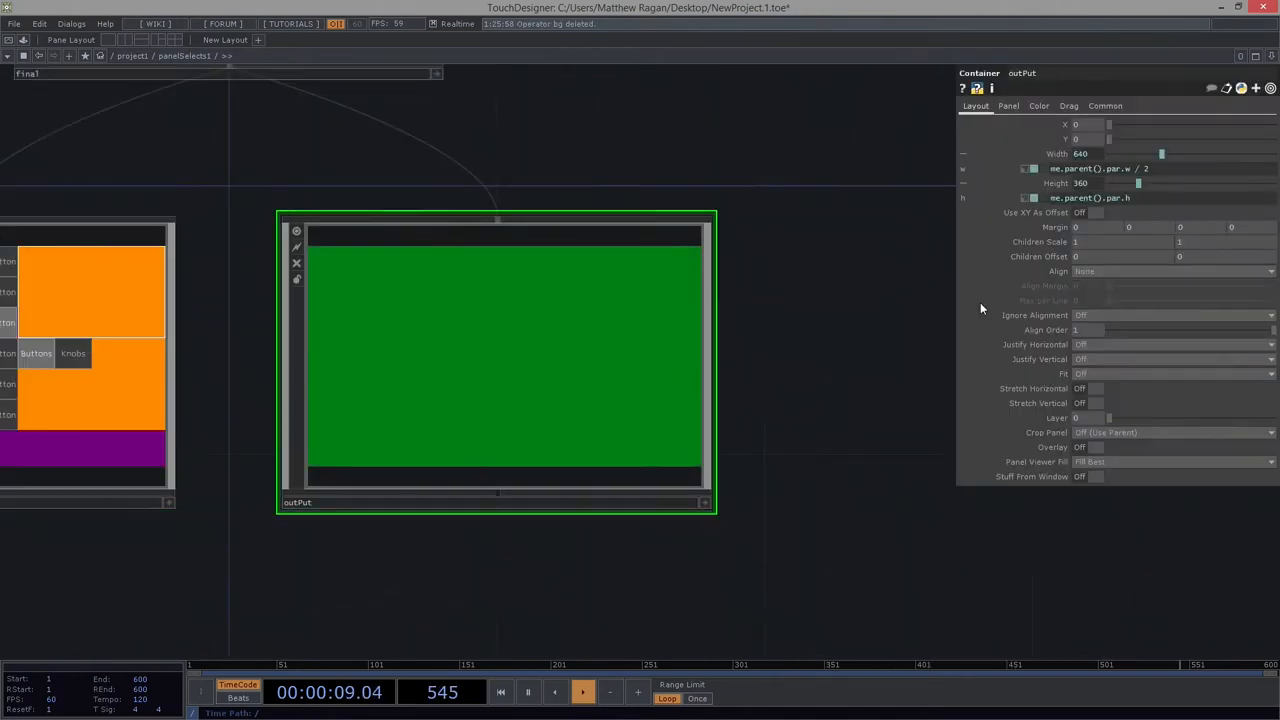
click(1008, 104)
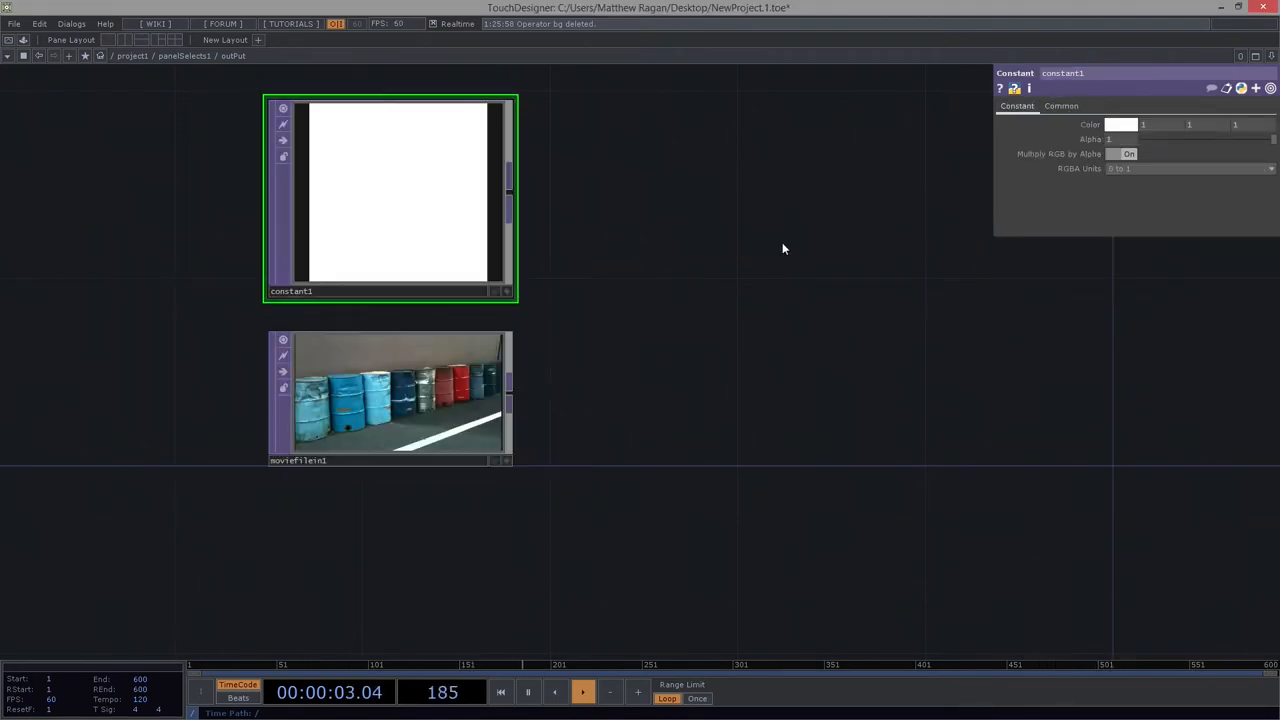
Step: Set constant1's Output Resolution to Custom at 1280 by 180
click(1060, 106)
text(com)
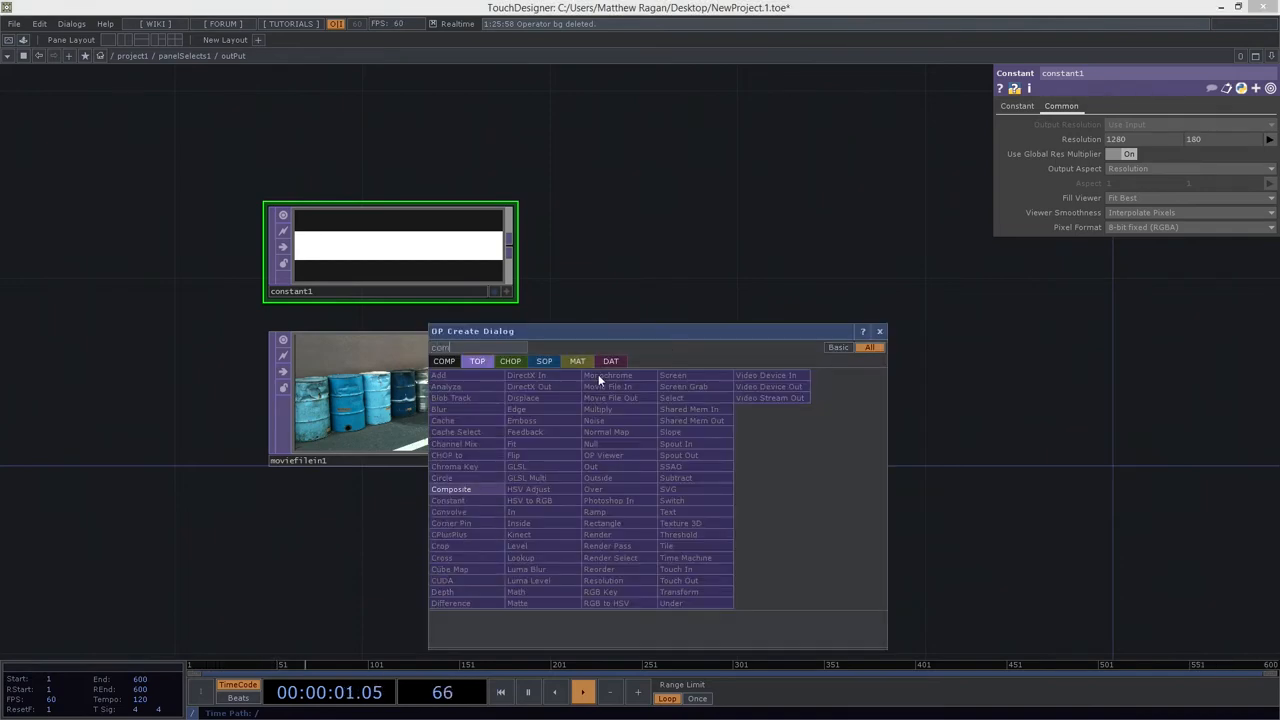
Step: Composite constant1 with moviefilein1 and change the Pre-Fit Overlay mode so the strip shape wins
click(452, 488)
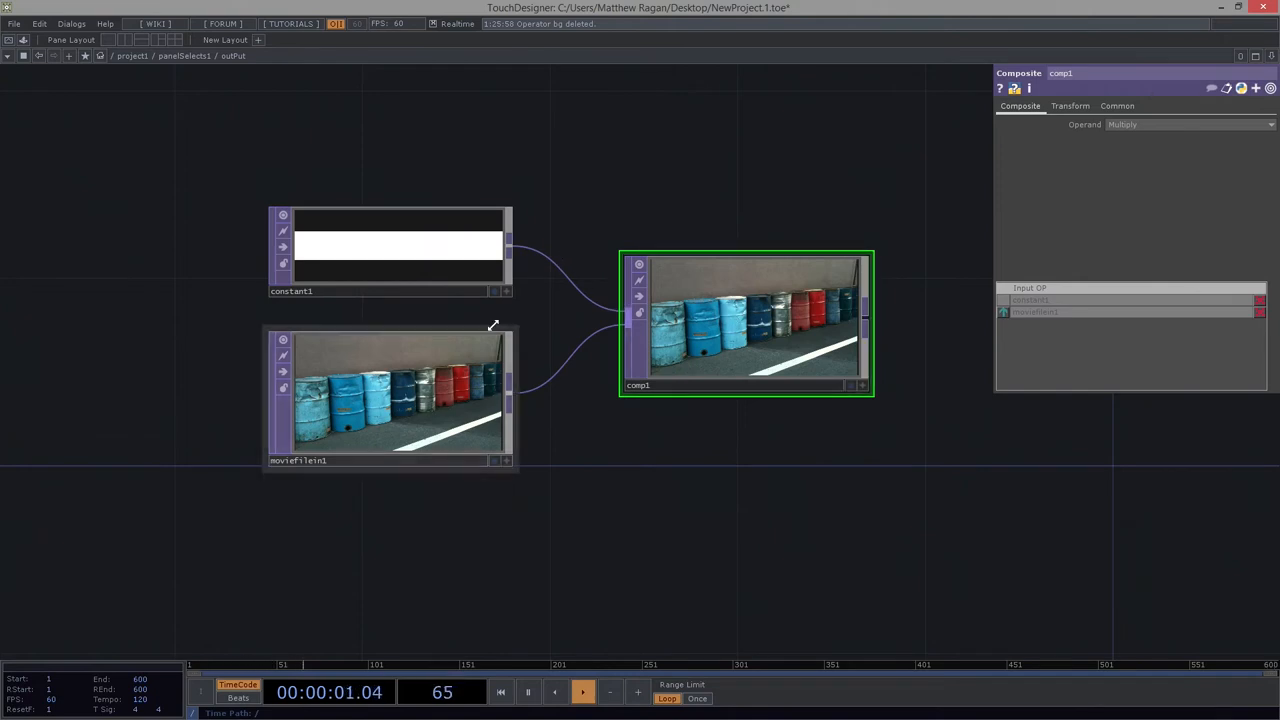
click(1070, 104)
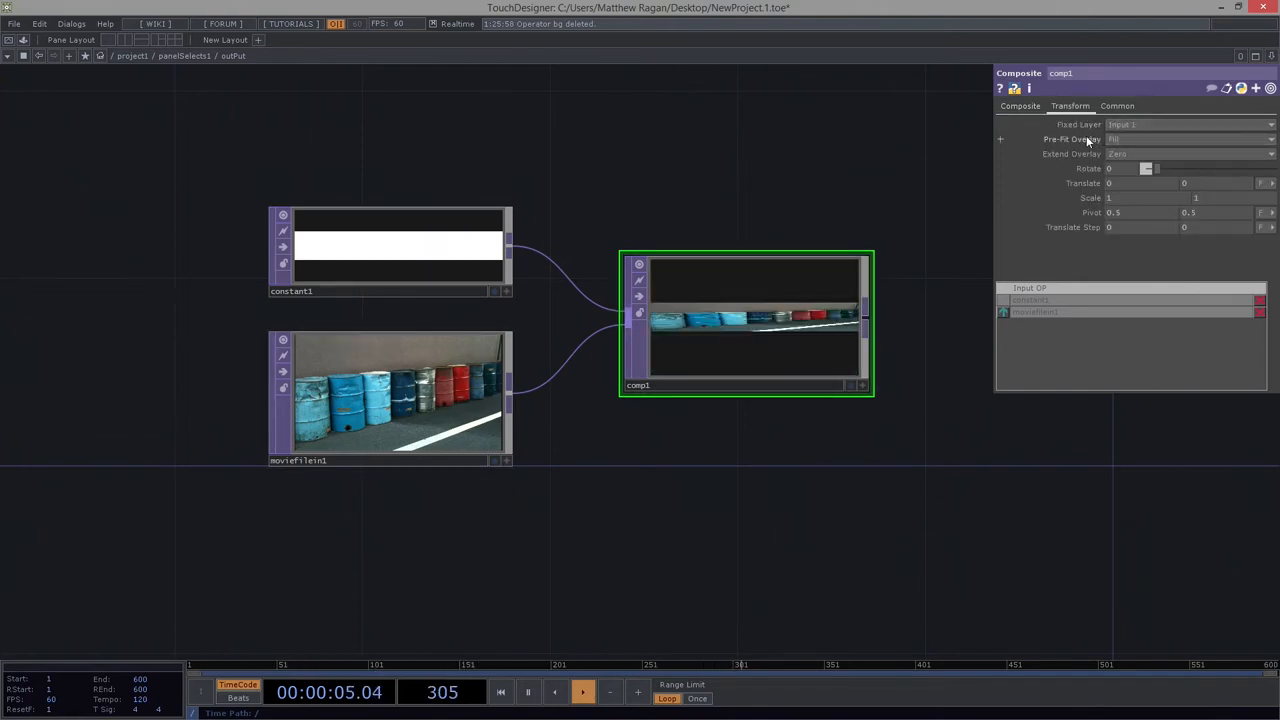
click(1184, 140)
text(nul)
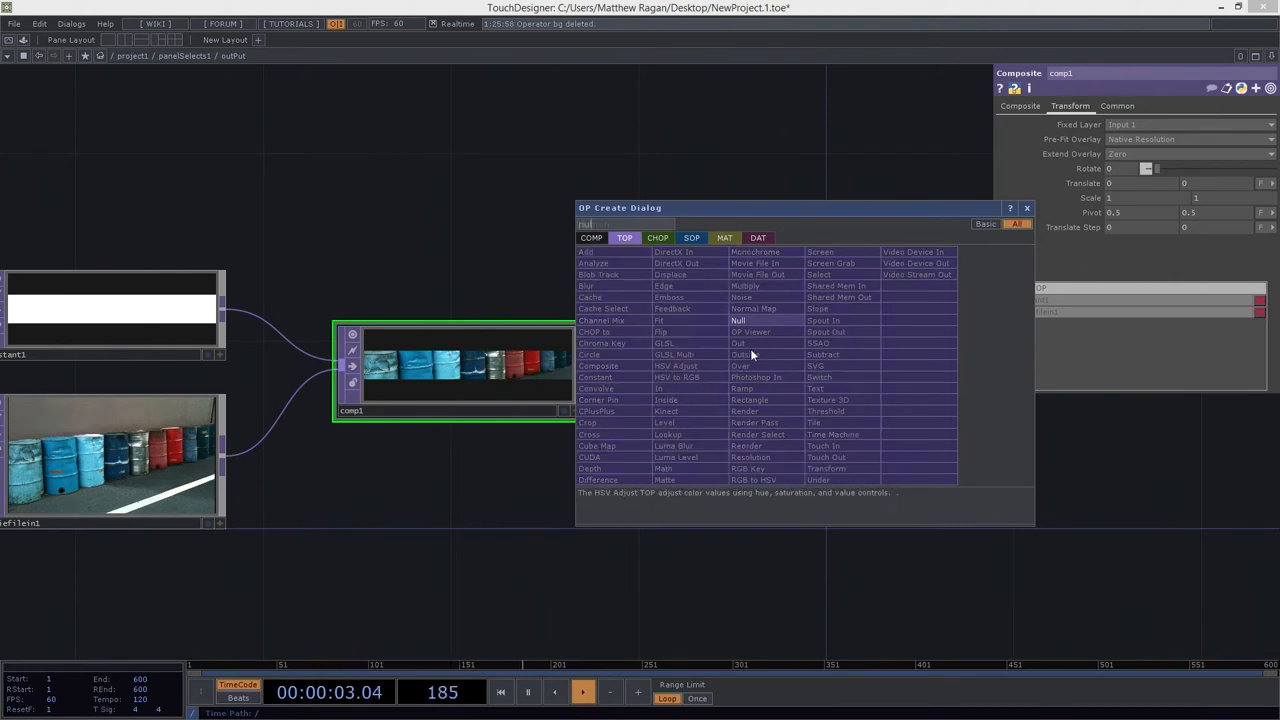
Step: Add a Null TOP after comp1 and begin creating a Container COMP
click(738, 320)
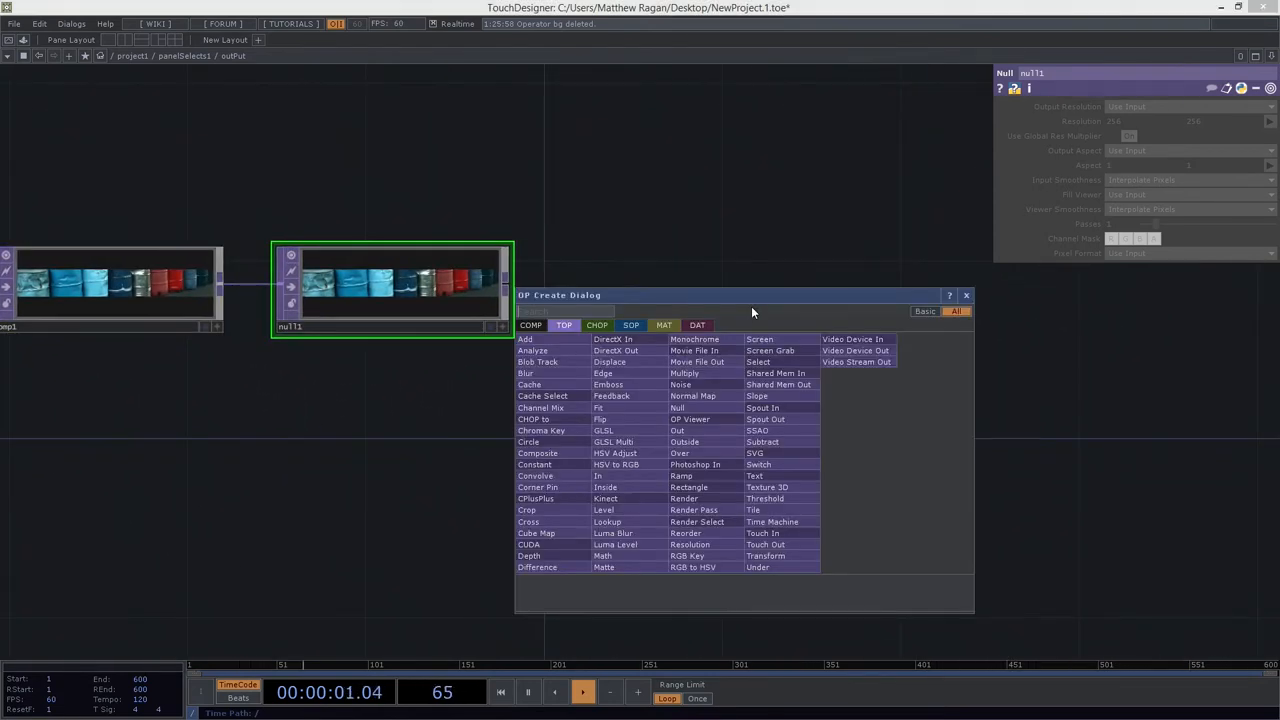
text(con)
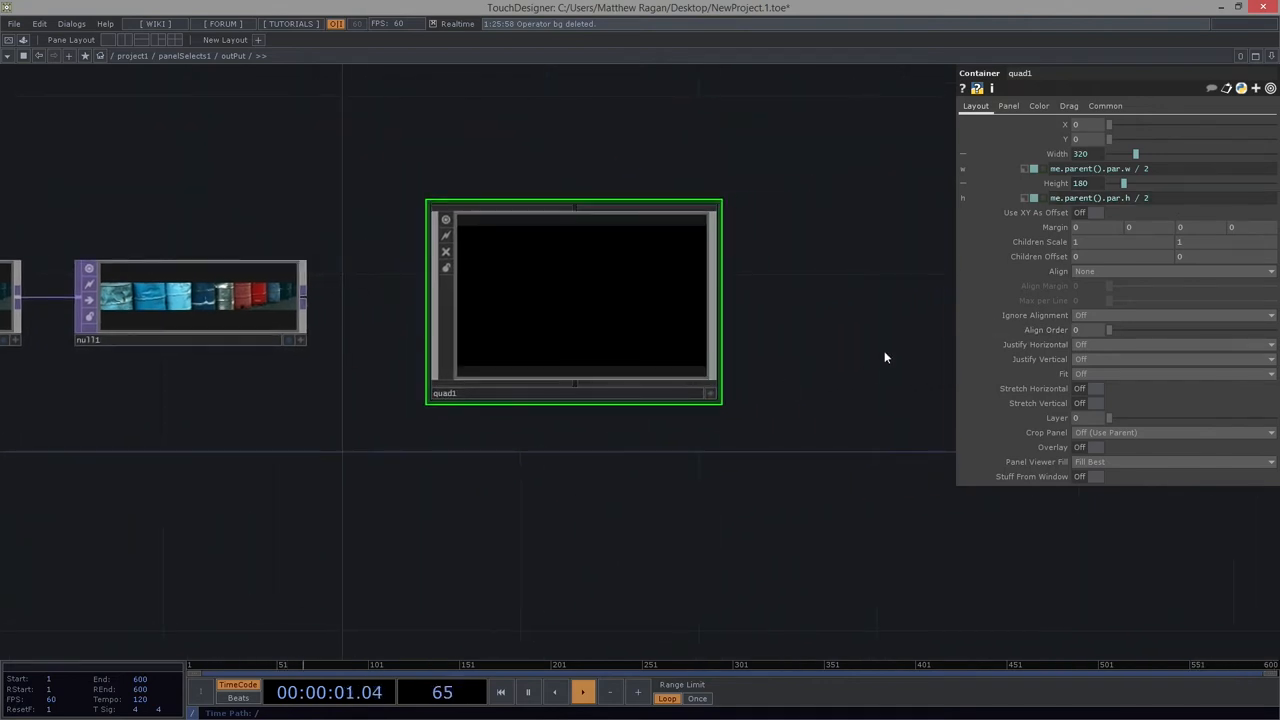
Step: Set the quad1 container's Background TOP to ./bg on its Panel page
click(1008, 104)
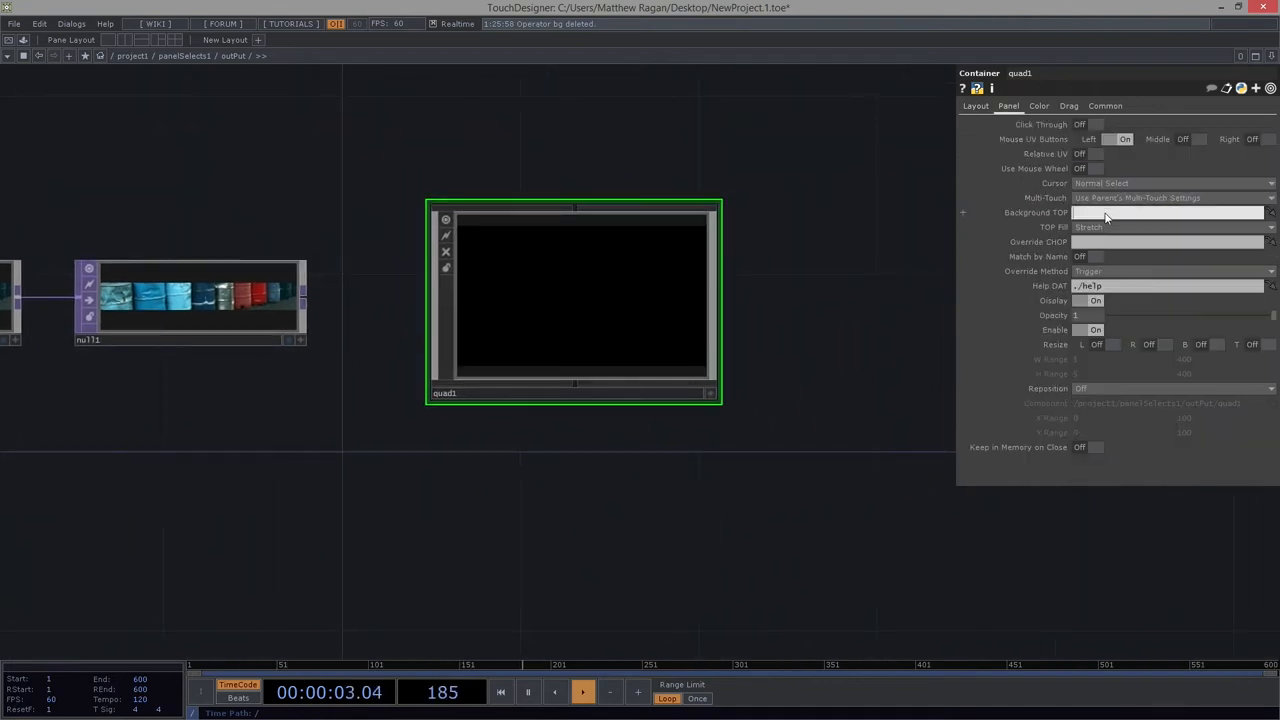
text(./bg)
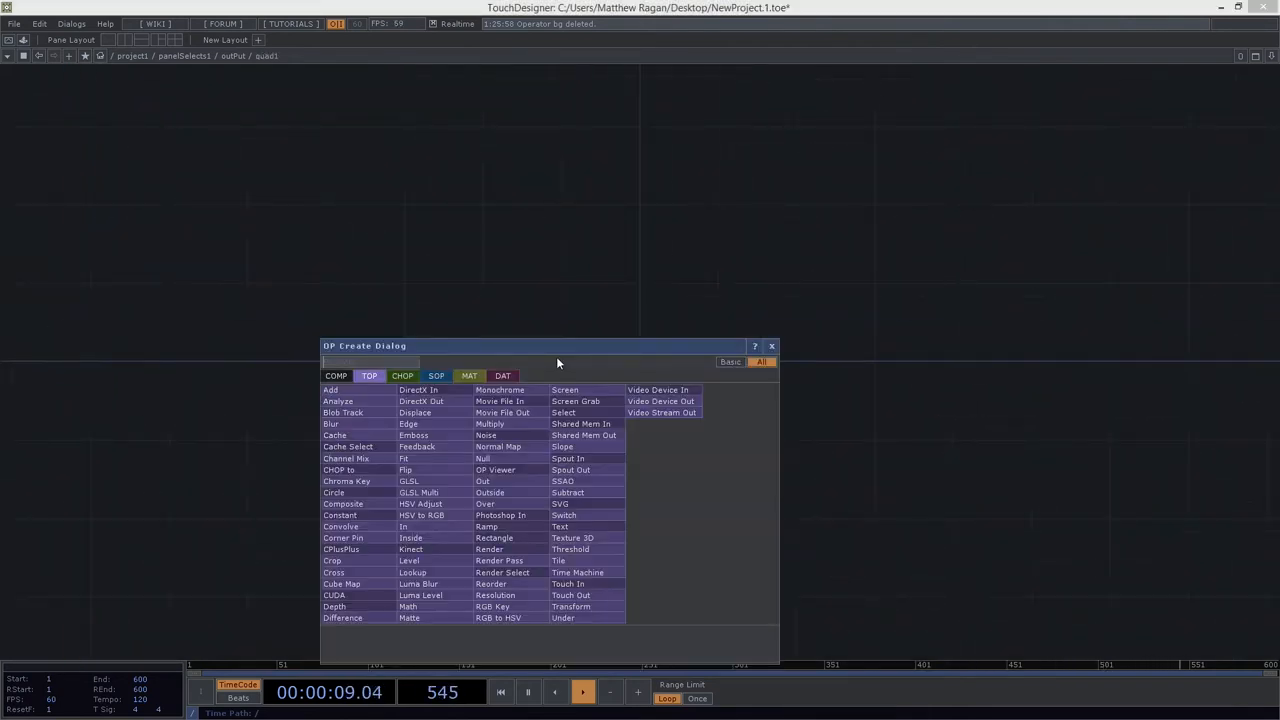
Step: Create a Text TOP in quad1 sized from parent, showing me.parent().digits via Use Value
text(te)
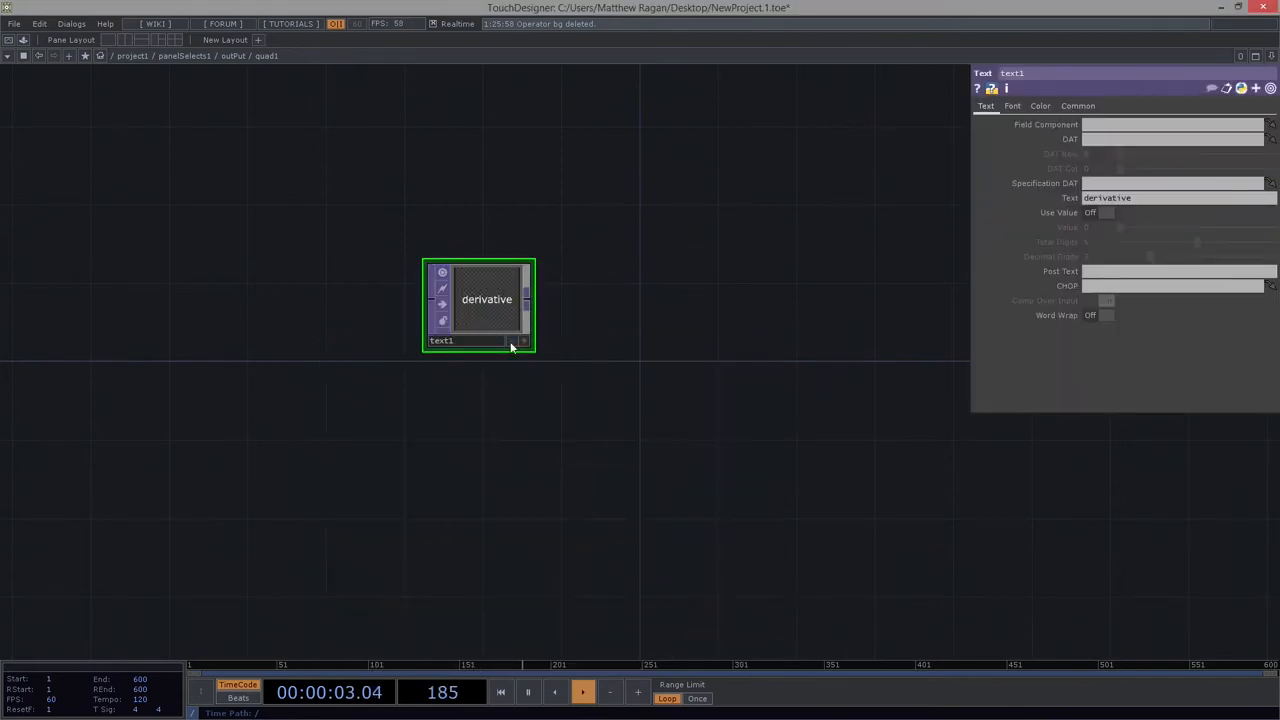
click(1076, 104)
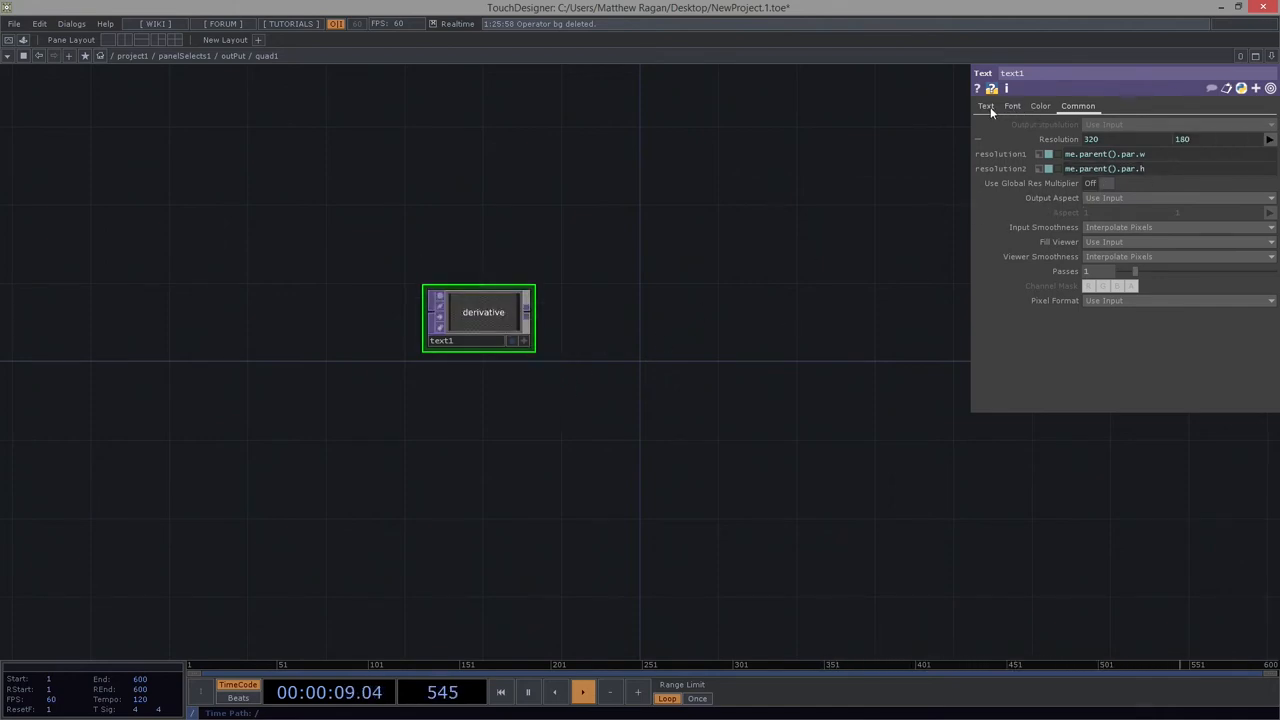
click(986, 106)
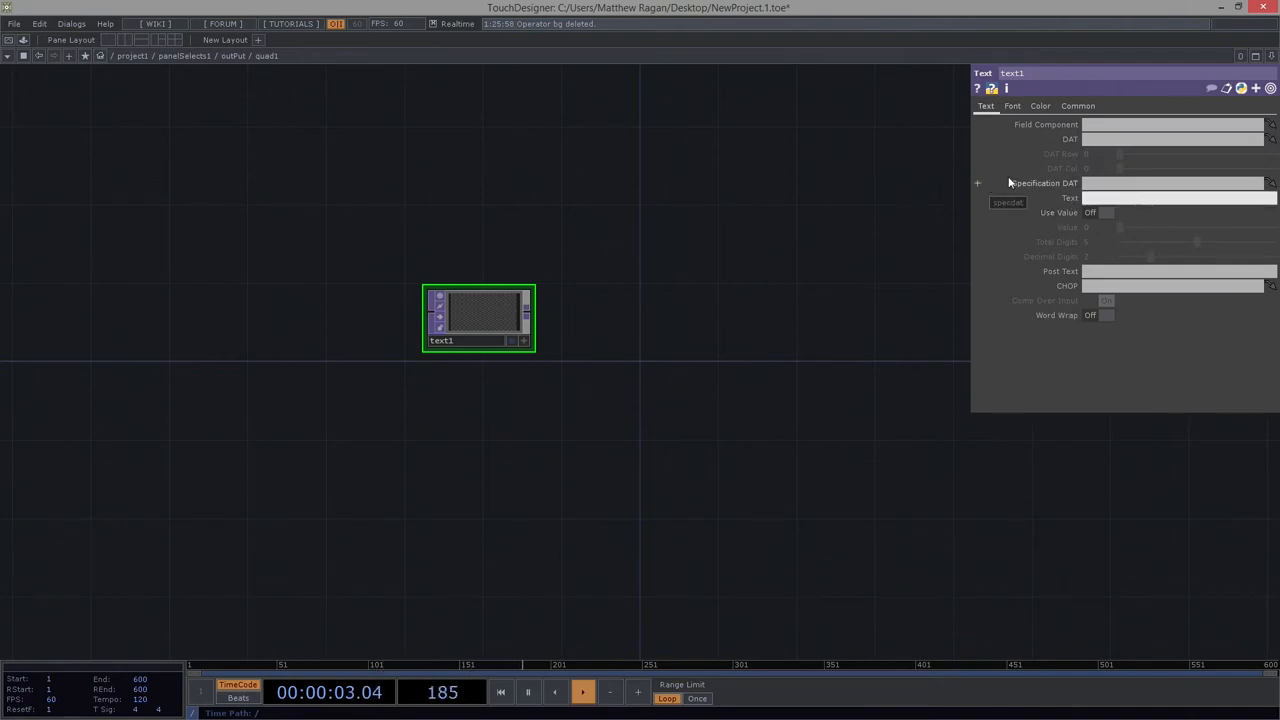
click(1106, 212)
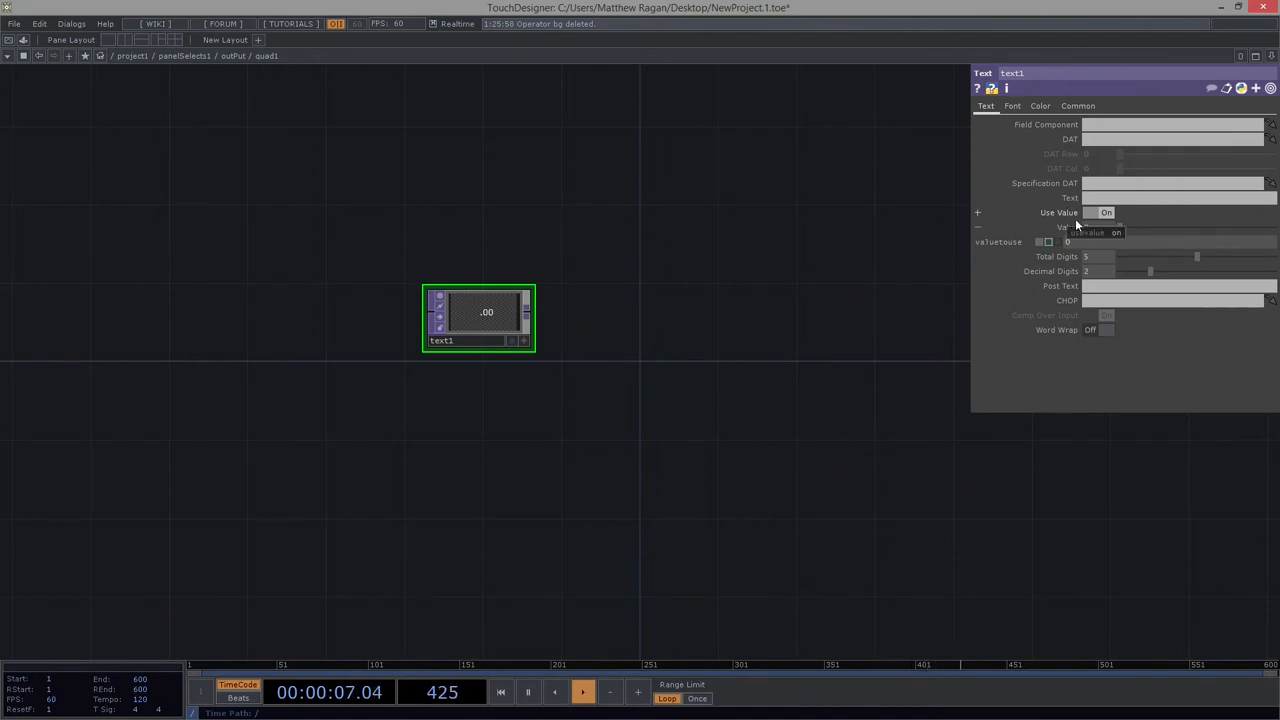
click(1090, 212)
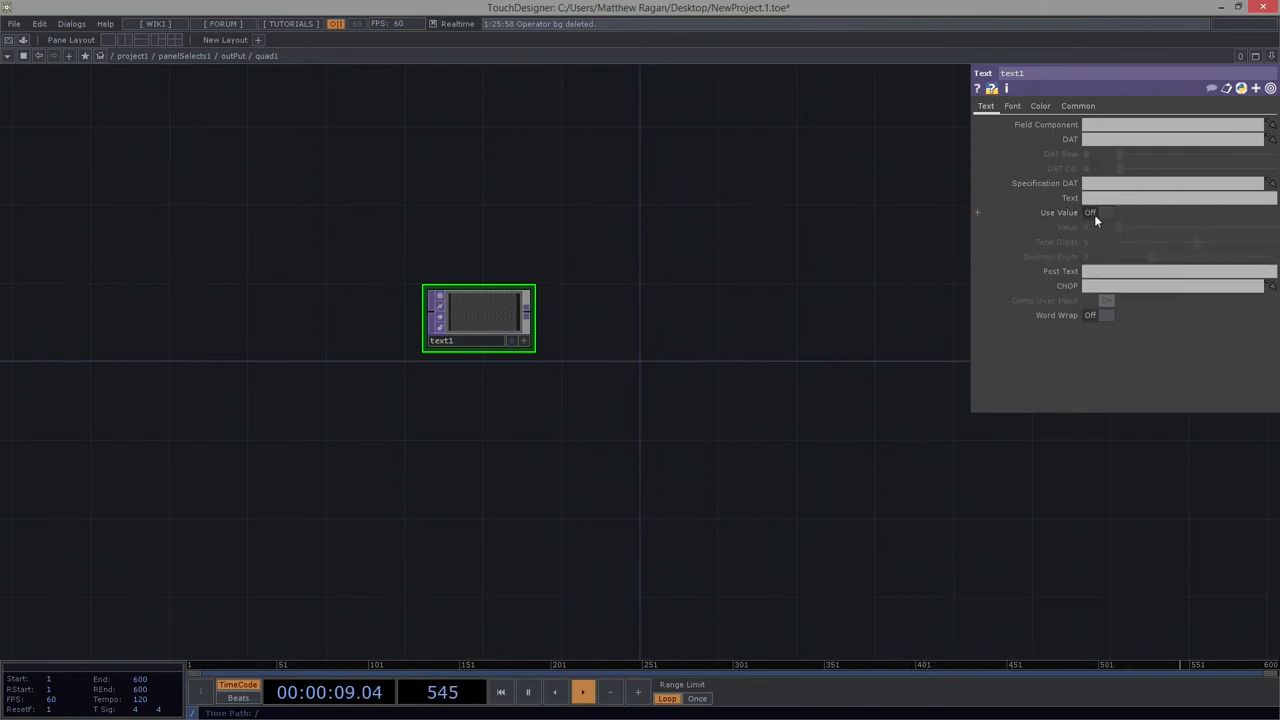
click(1104, 212)
text(me.parent().digits)
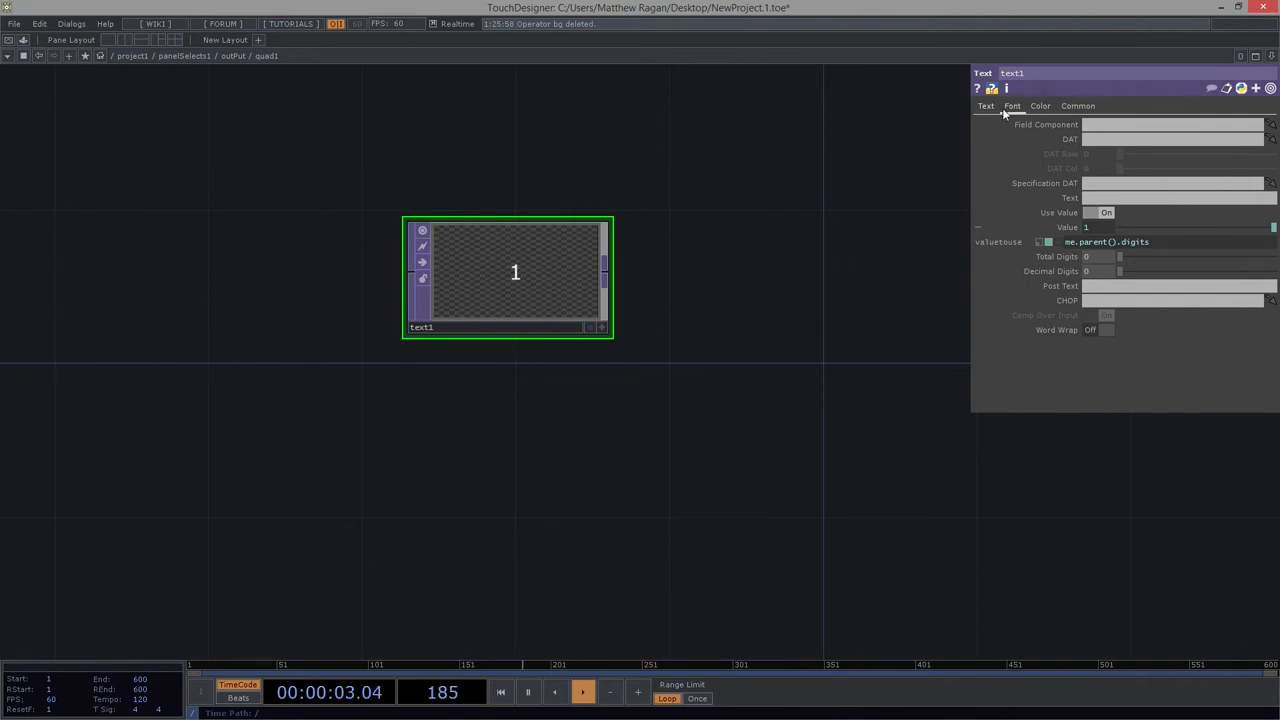
Step: Set the text's Font Size to auto-fit so the digit 1 fills the frame
click(1012, 104)
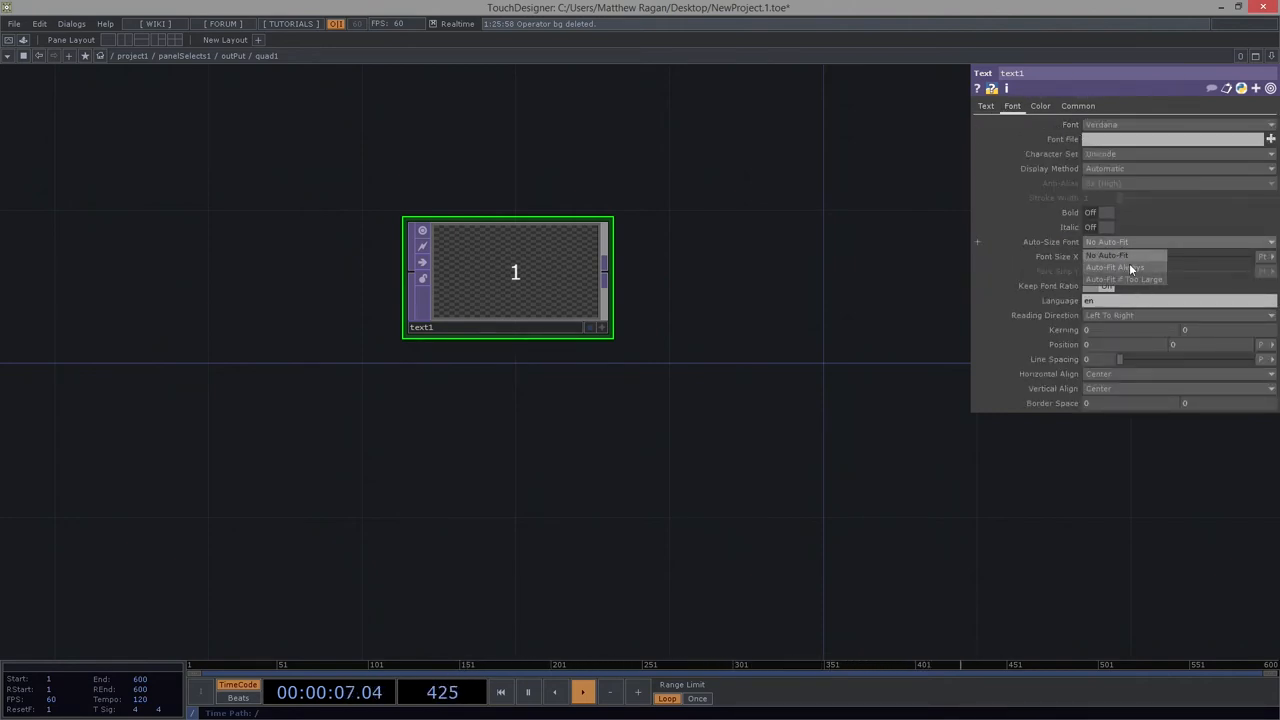
click(1124, 268)
text(nul)
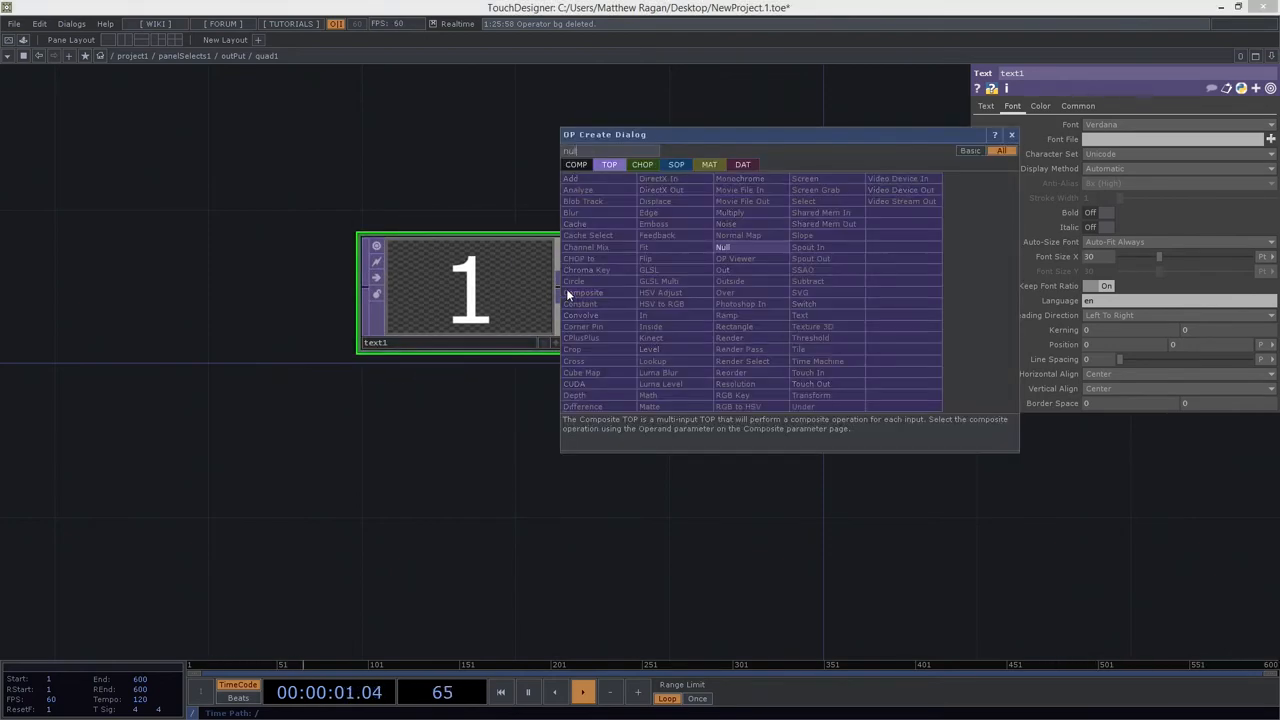
Step: Append a Null TOP named bg after the text and return to the output network
click(724, 248)
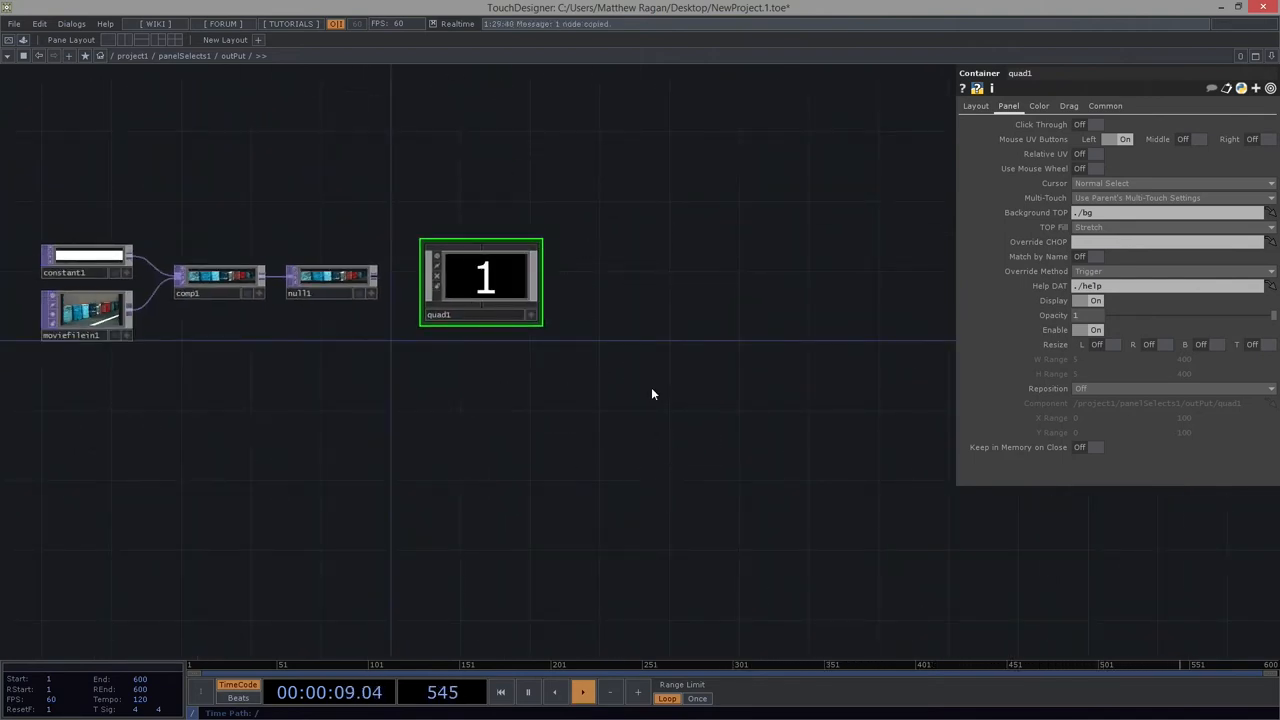
Step: Paste copies of quad1 to make quad2–quad4 and view the outPut container
key(ctrl+v)
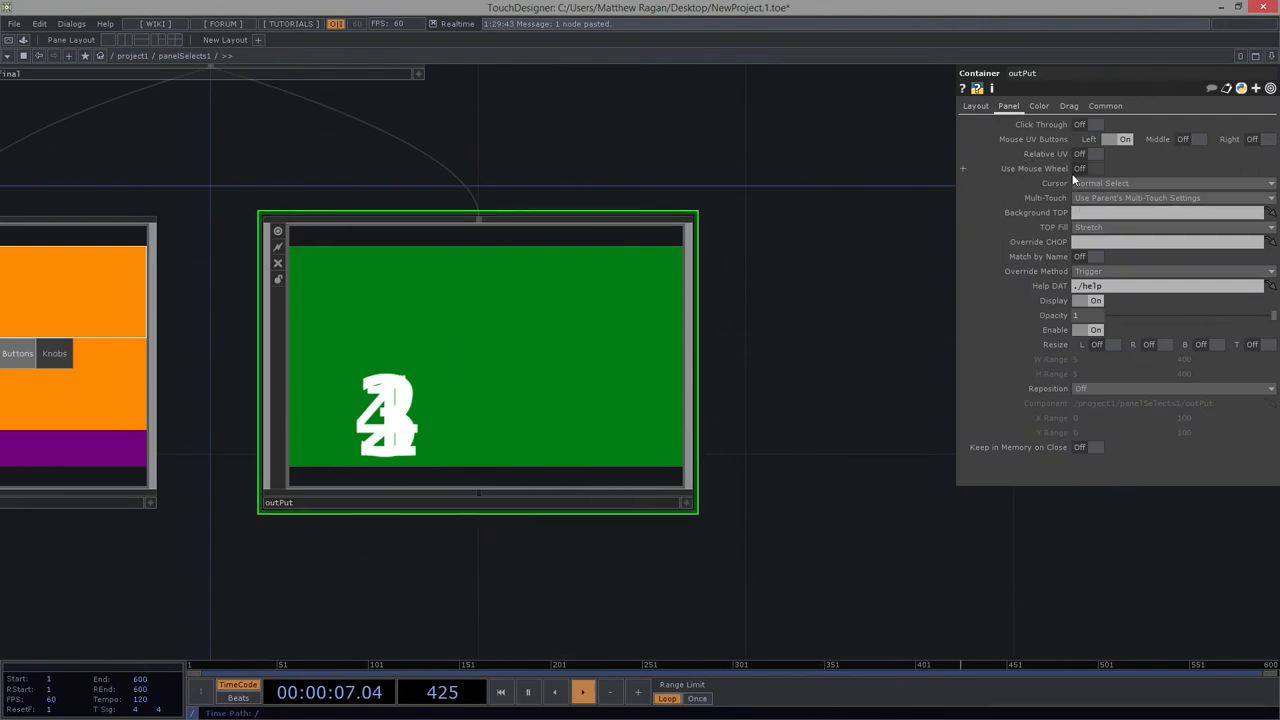
click(976, 106)
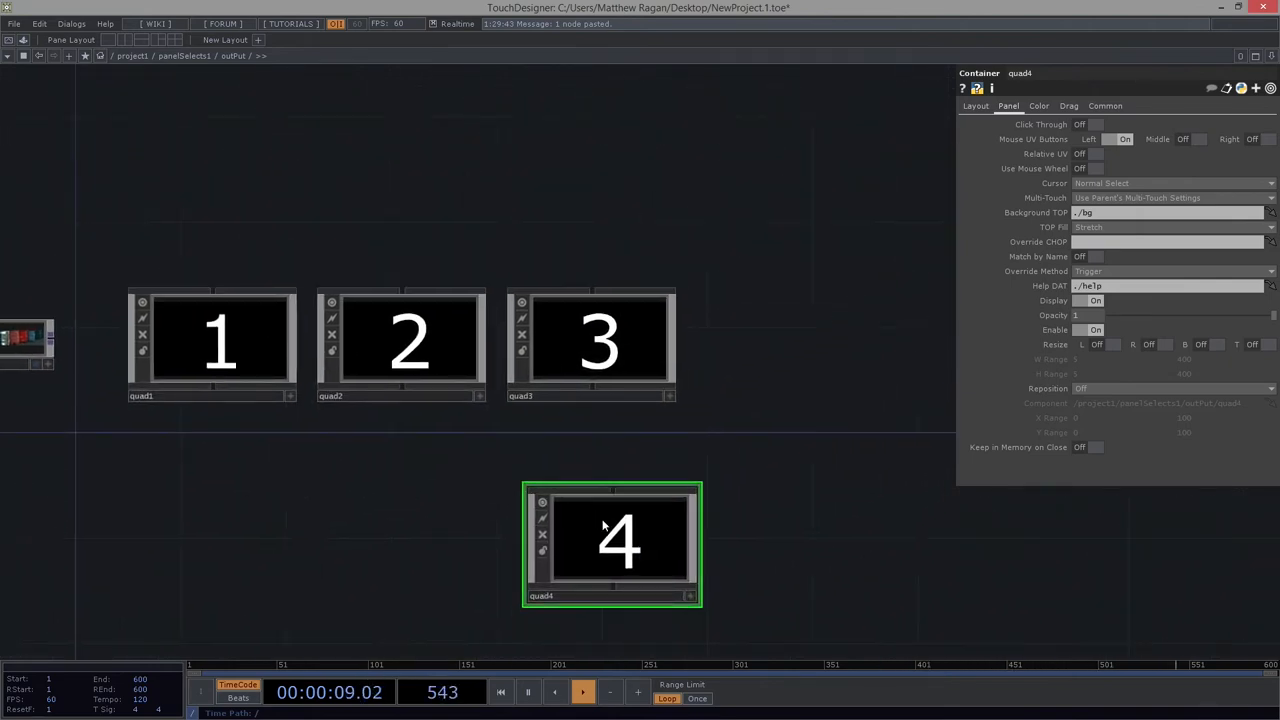
Step: Move quad4 into the row of quads and shift null1 up above them
drag(612, 544, 792, 344)
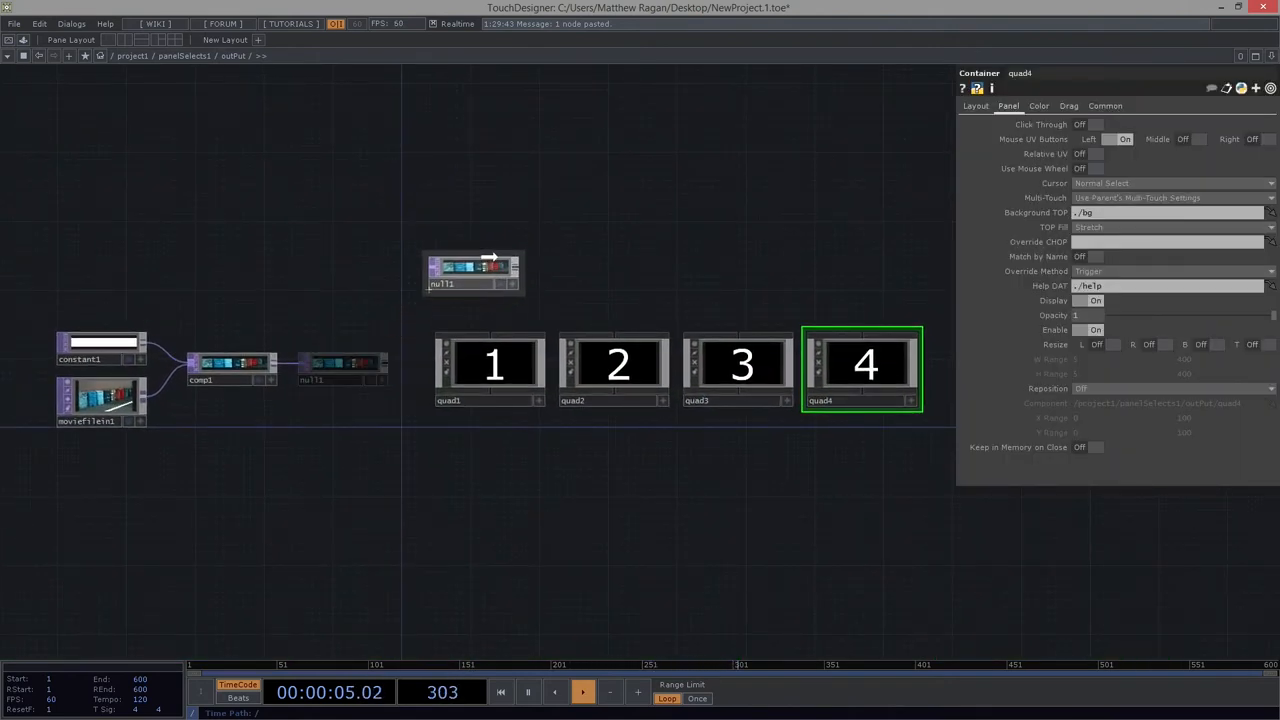
drag(472, 270, 496, 244)
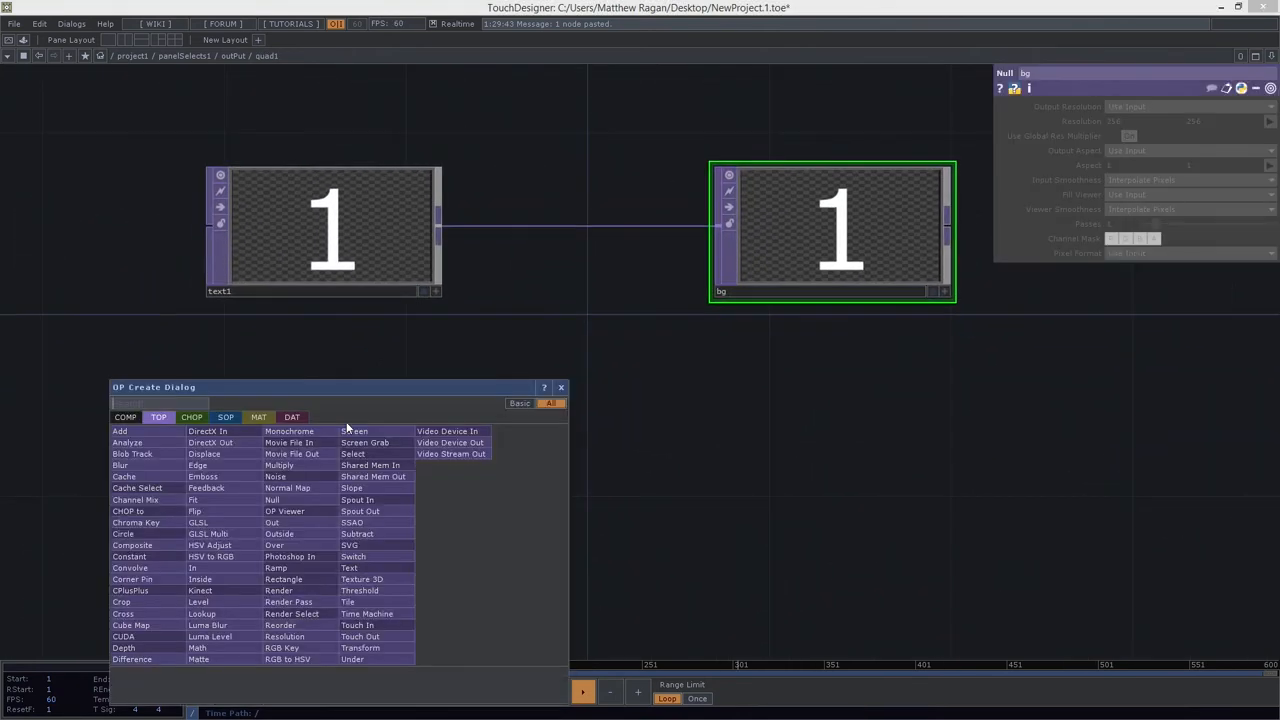
Step: Add a Select TOP inside quad1 pulling ../null1 and wire it through a Crop into bg
text(sel)
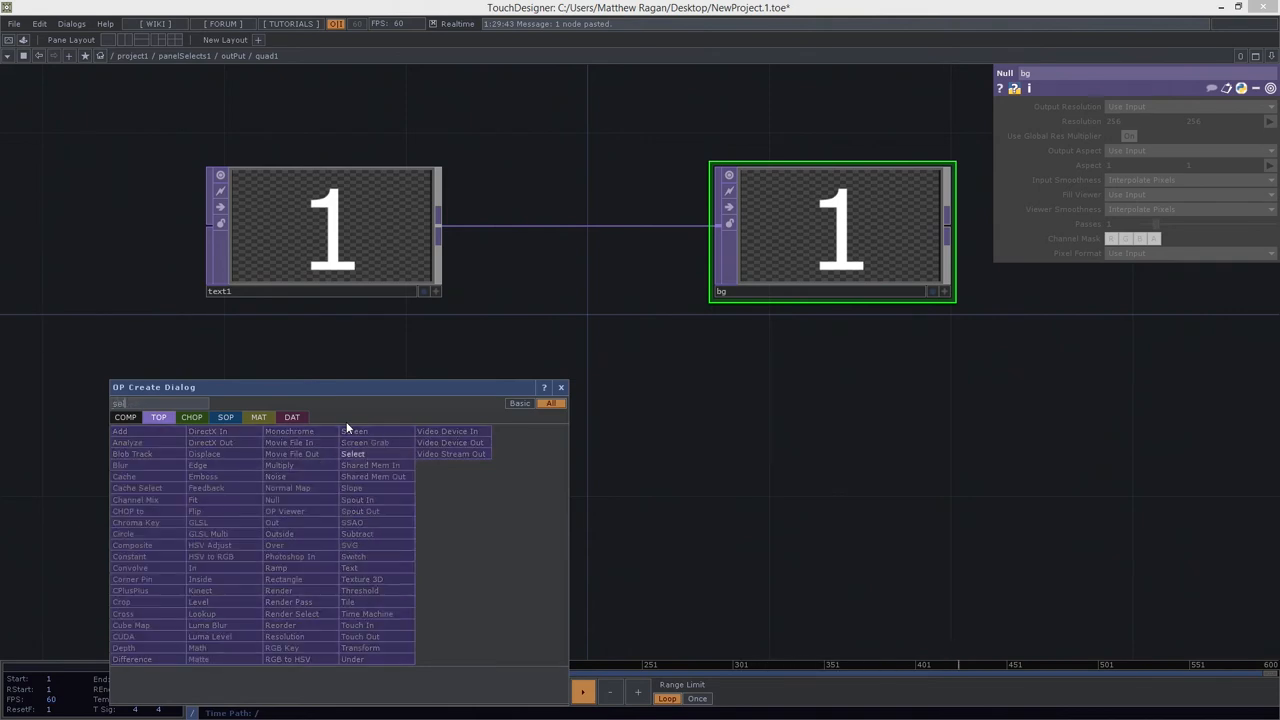
click(352, 452)
text(crop)
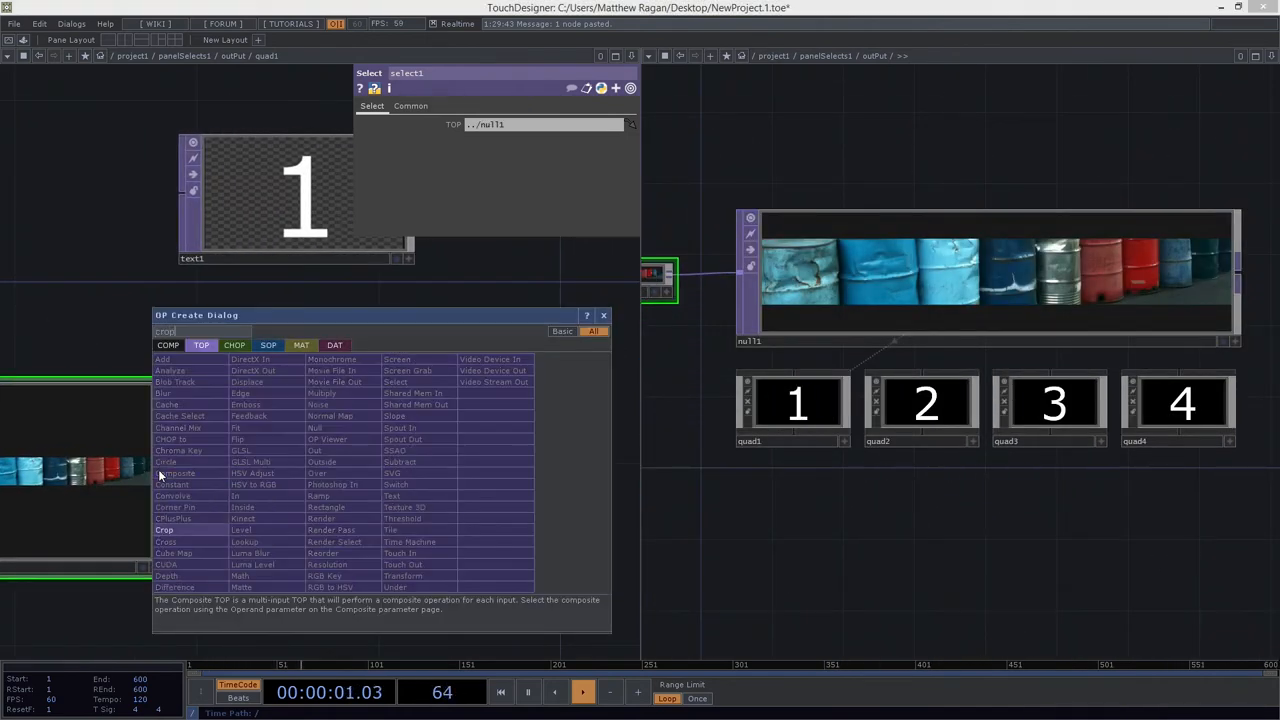
double_click(166, 528)
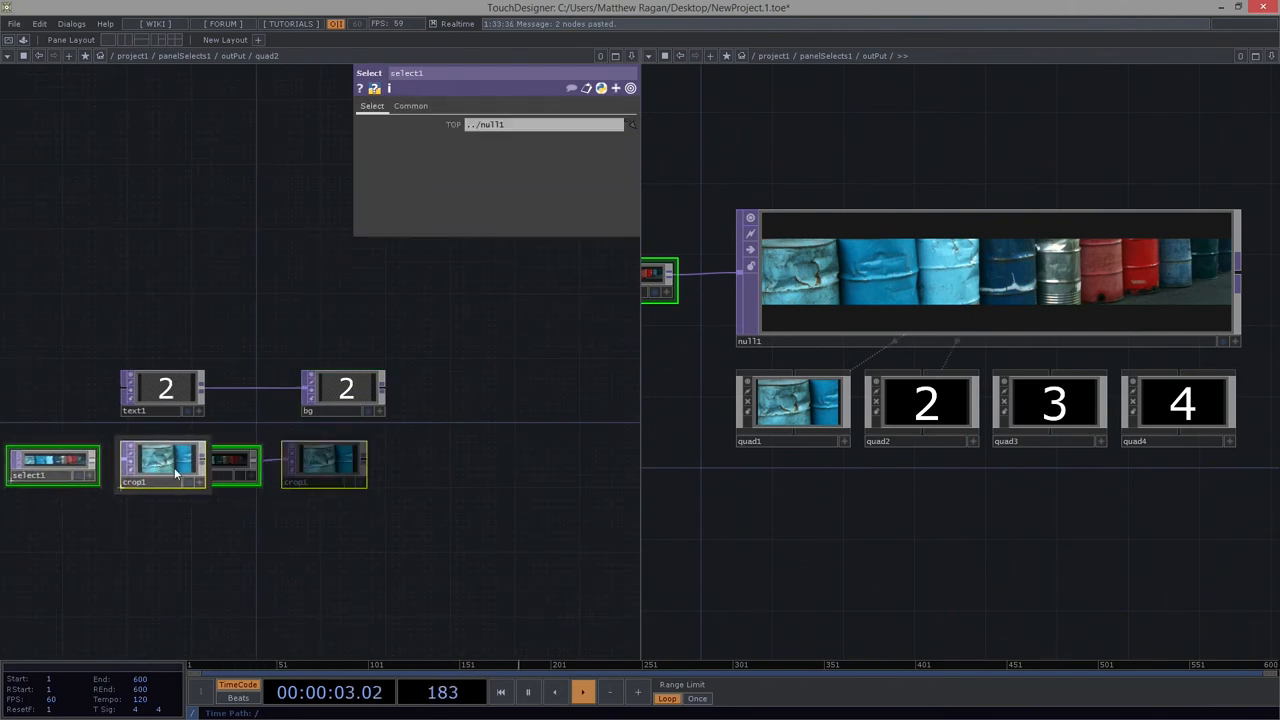
Step: Review the crop settings, then bring up the Movie File In TOP's file parameters
click(160, 462)
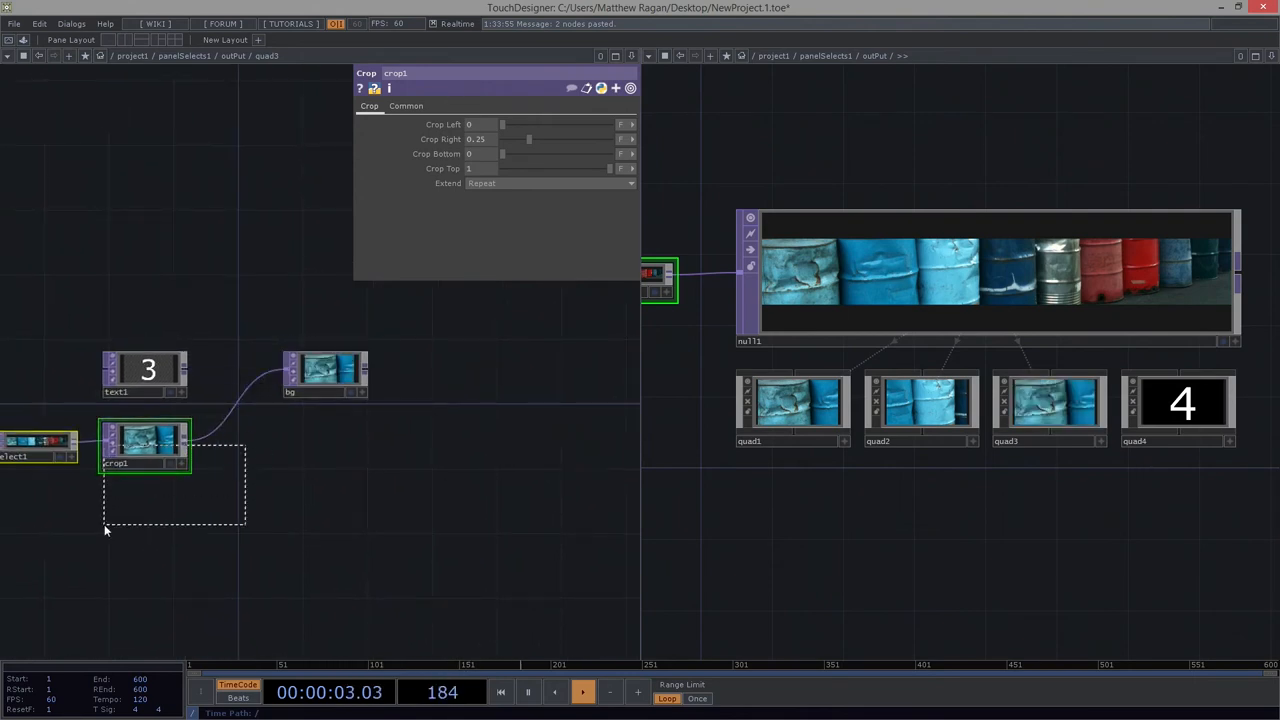
click(478, 124)
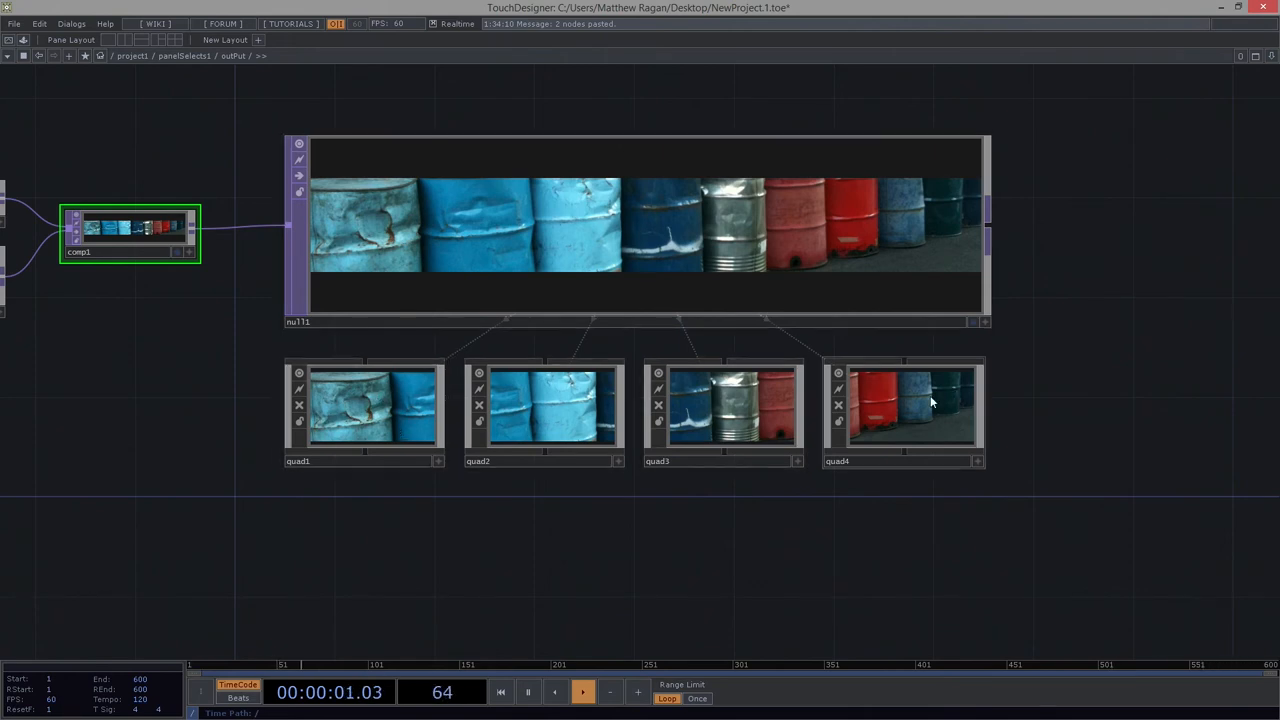
scroll(down, 3)
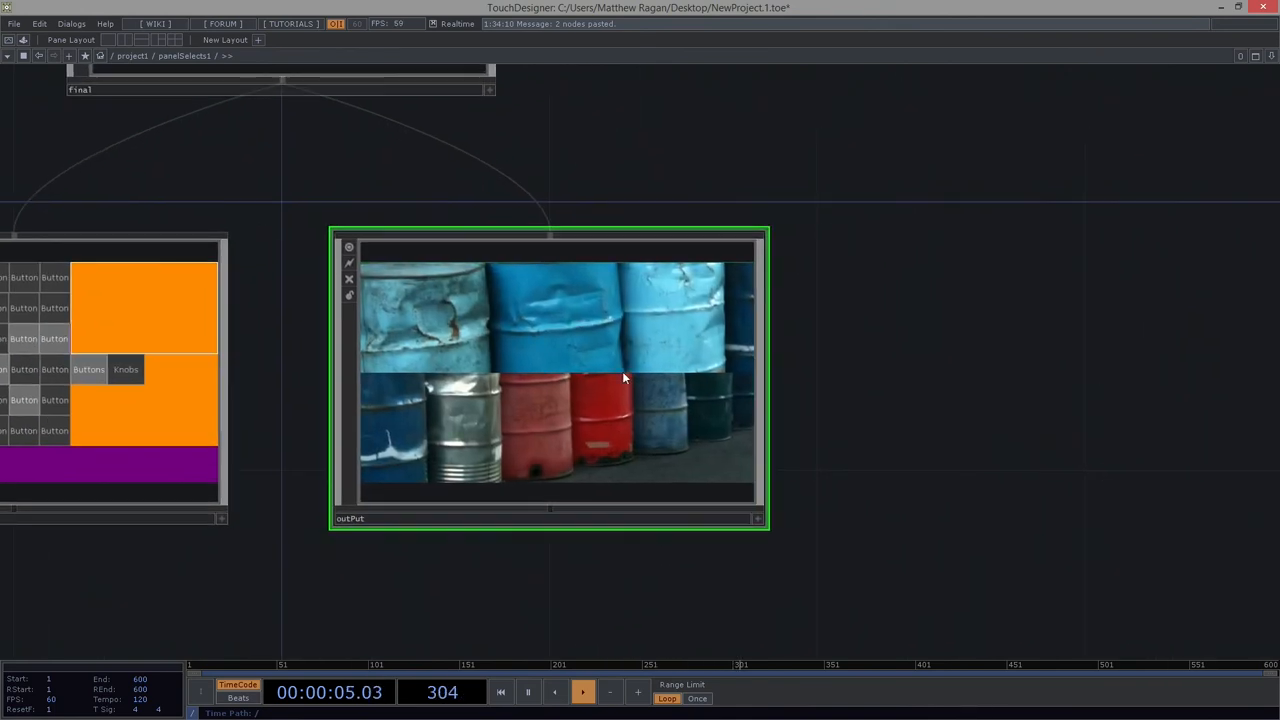
mouse_move(576, 296)
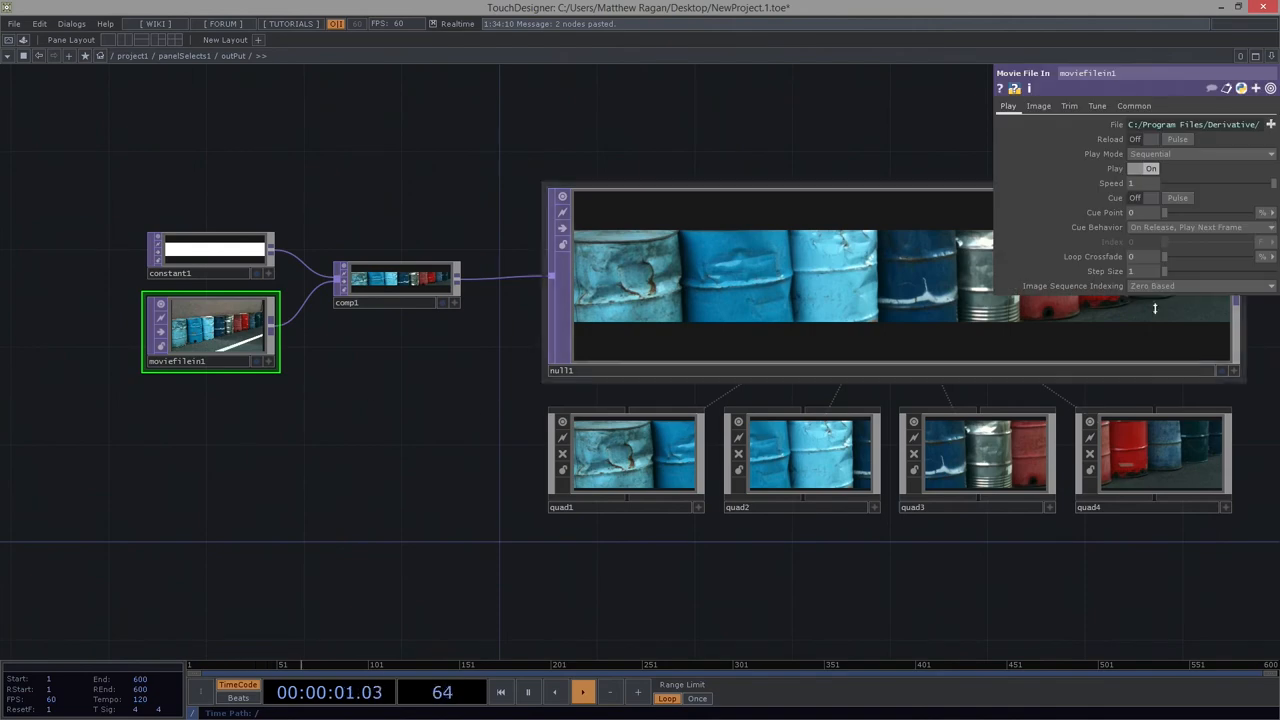
Step: Load Mettler.2.jpg, then another sample image, as the source feeding the quads
click(1270, 124)
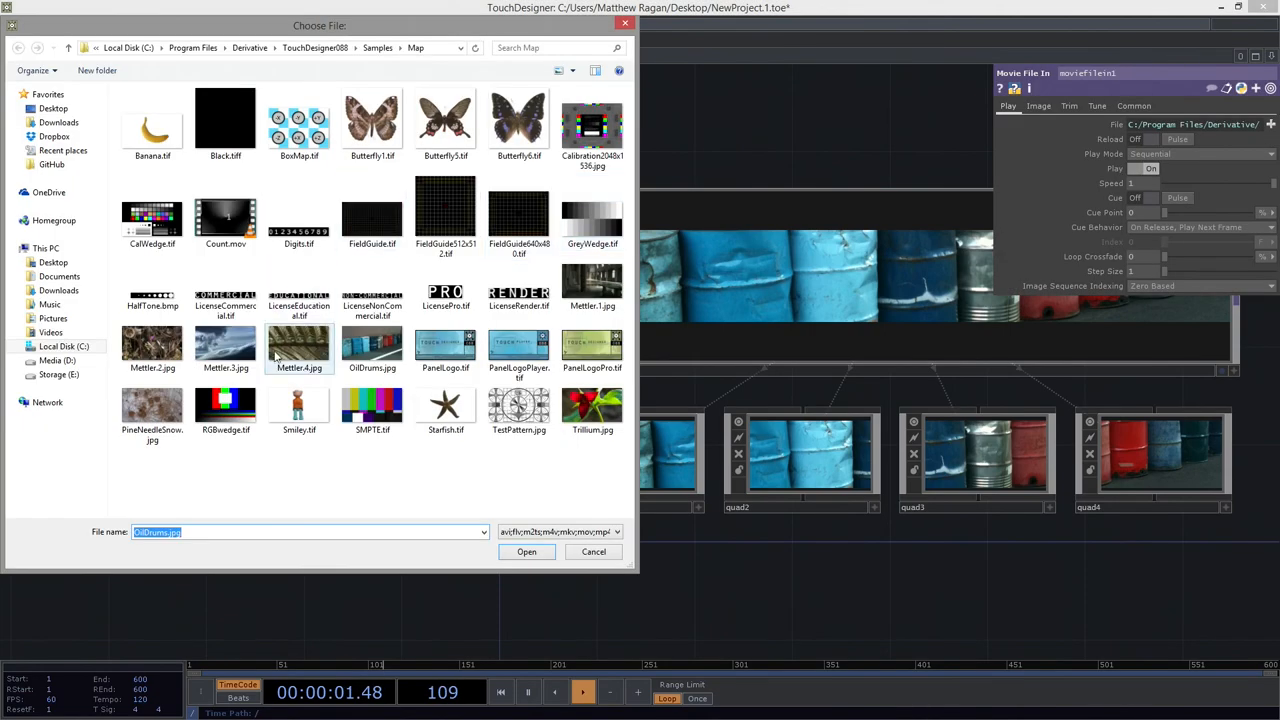
click(152, 350)
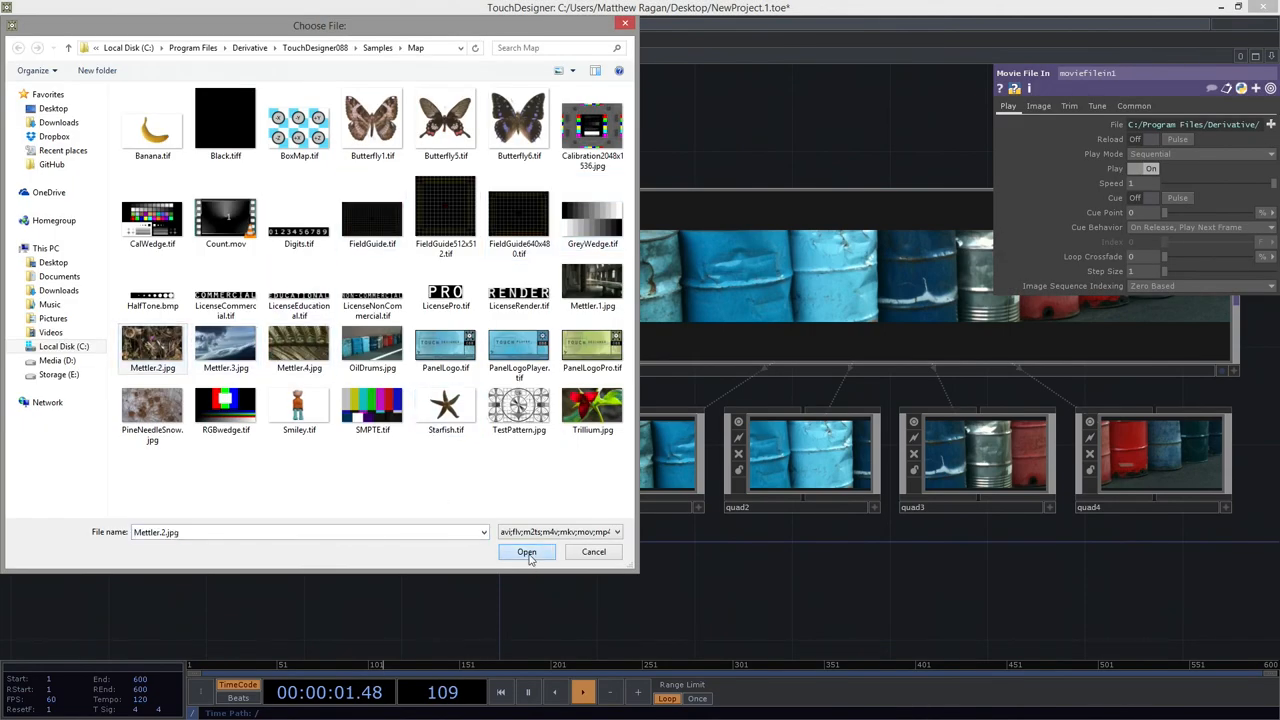
click(526, 552)
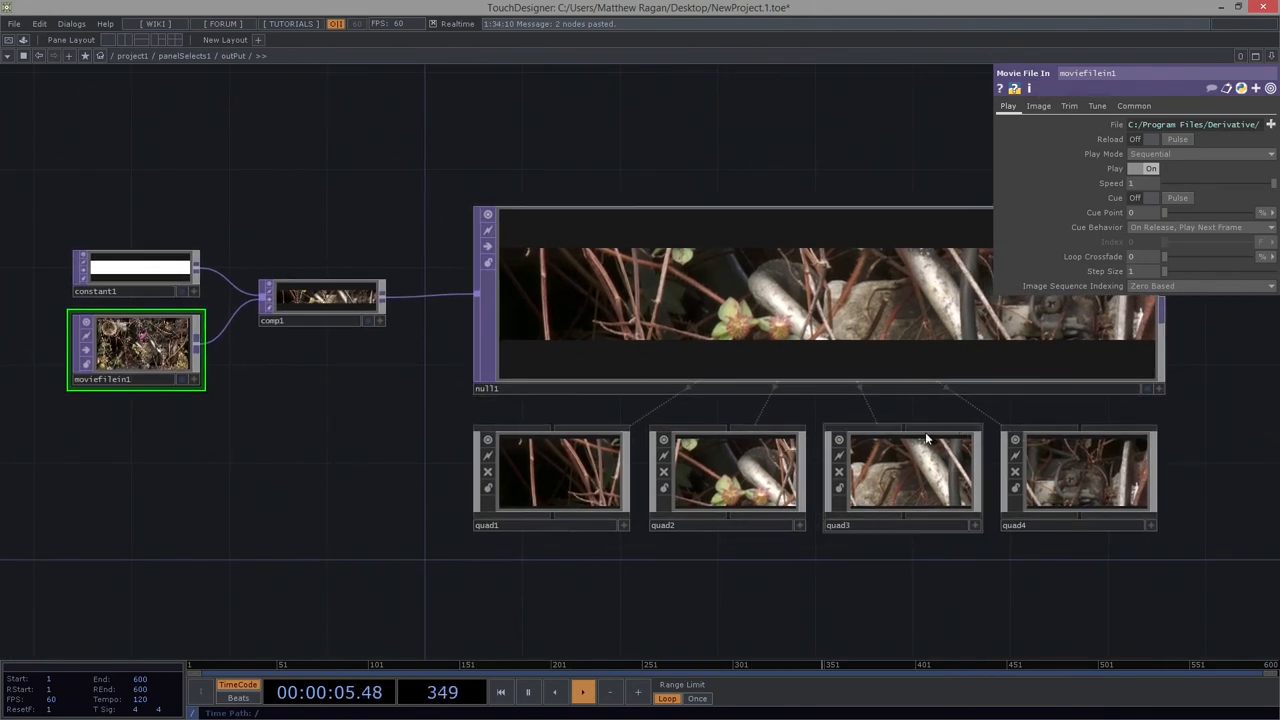
click(1272, 124)
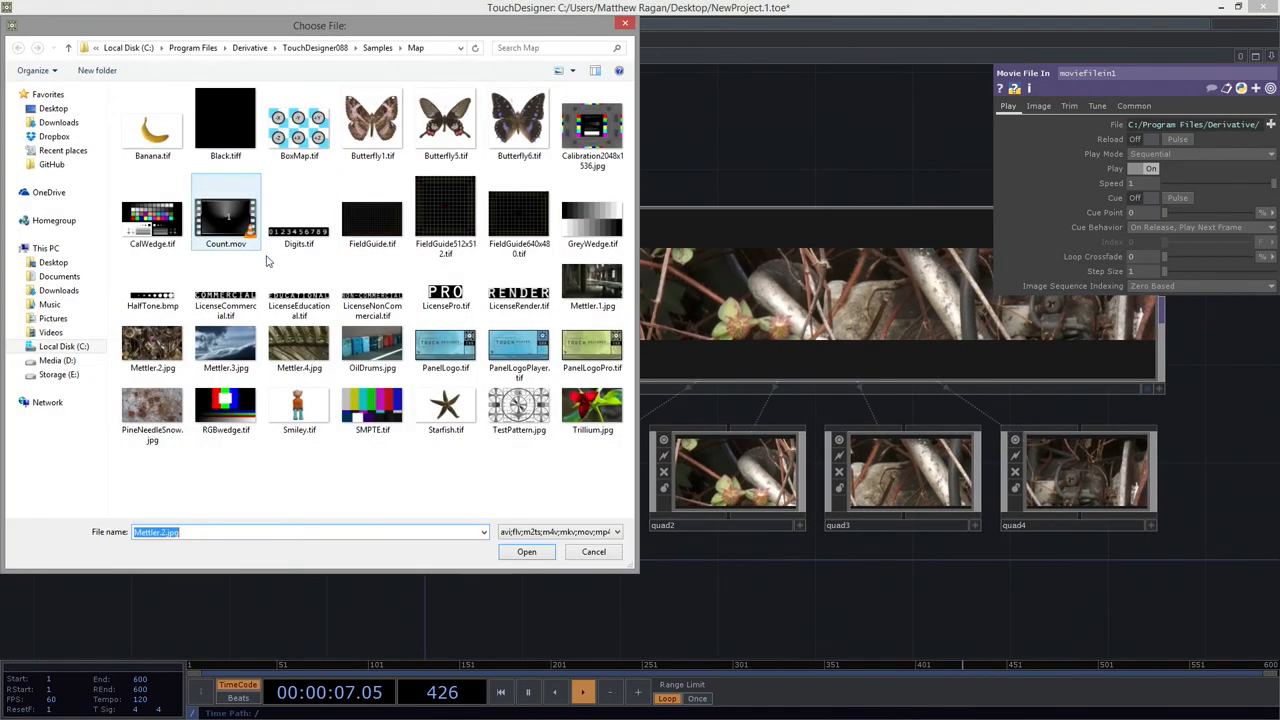
click(592, 290)
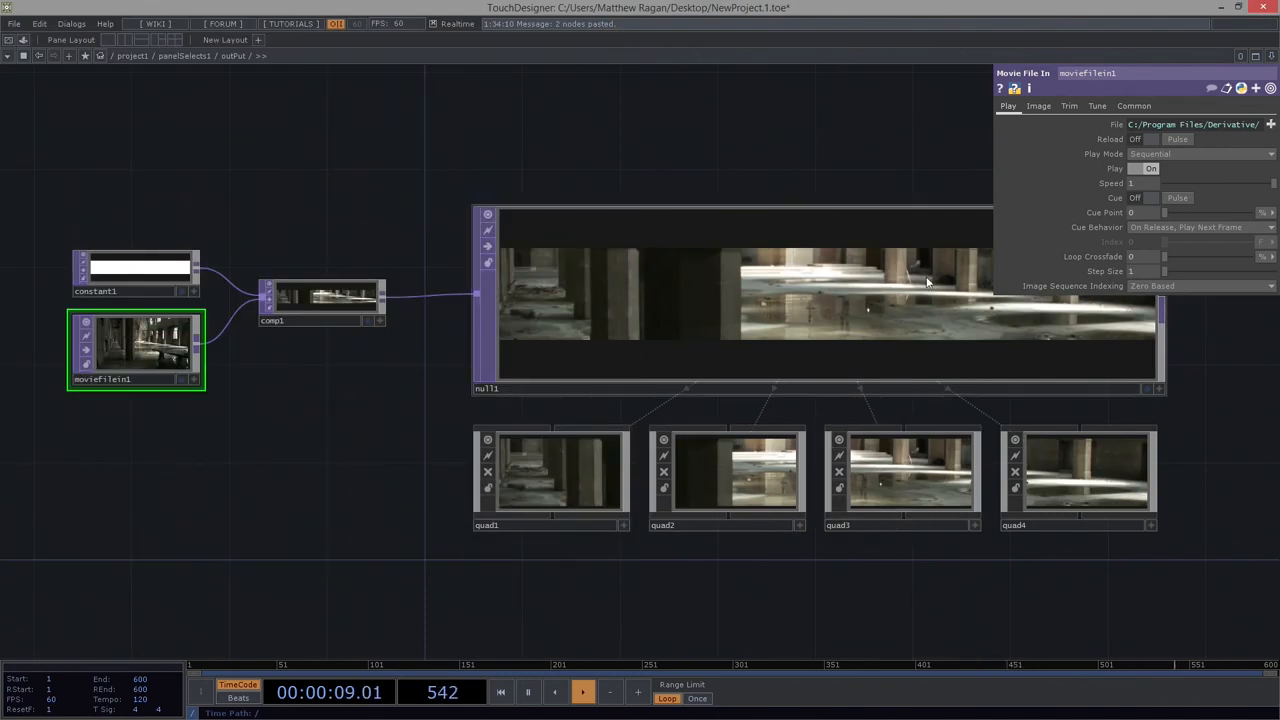
Step: Load Trillium.jpg as the final source image for the four quads
click(1196, 124)
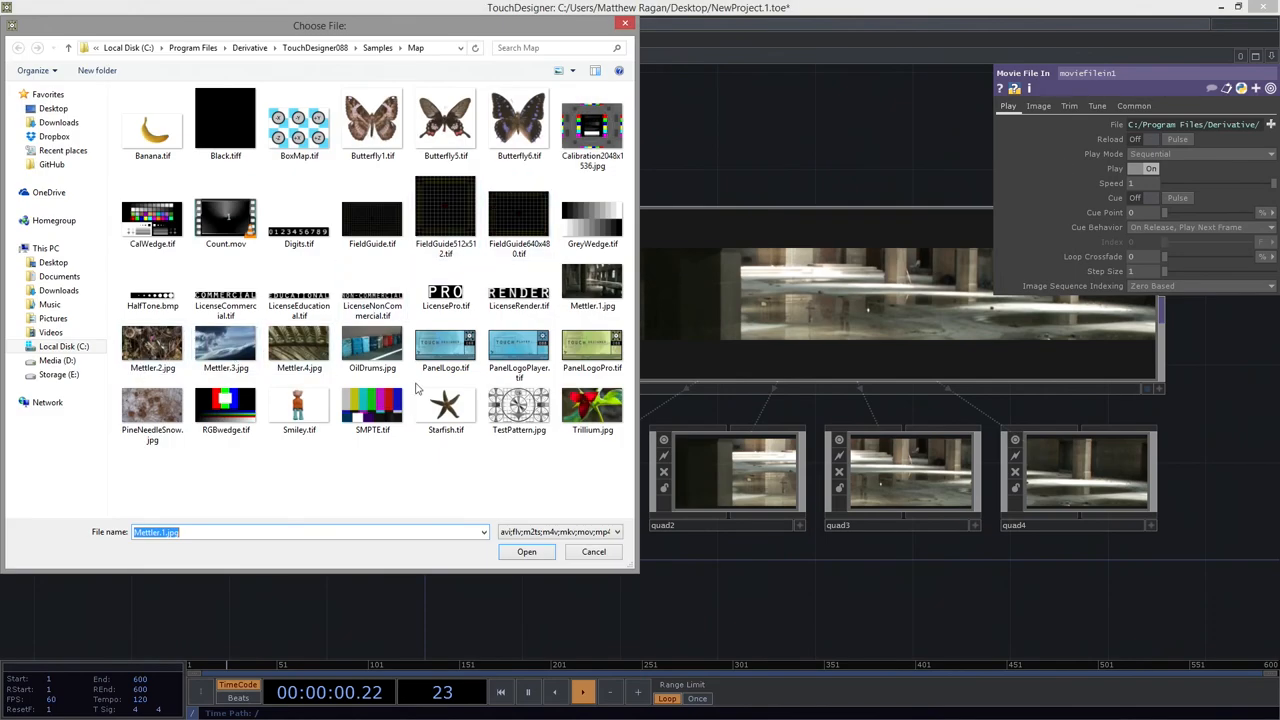
click(592, 408)
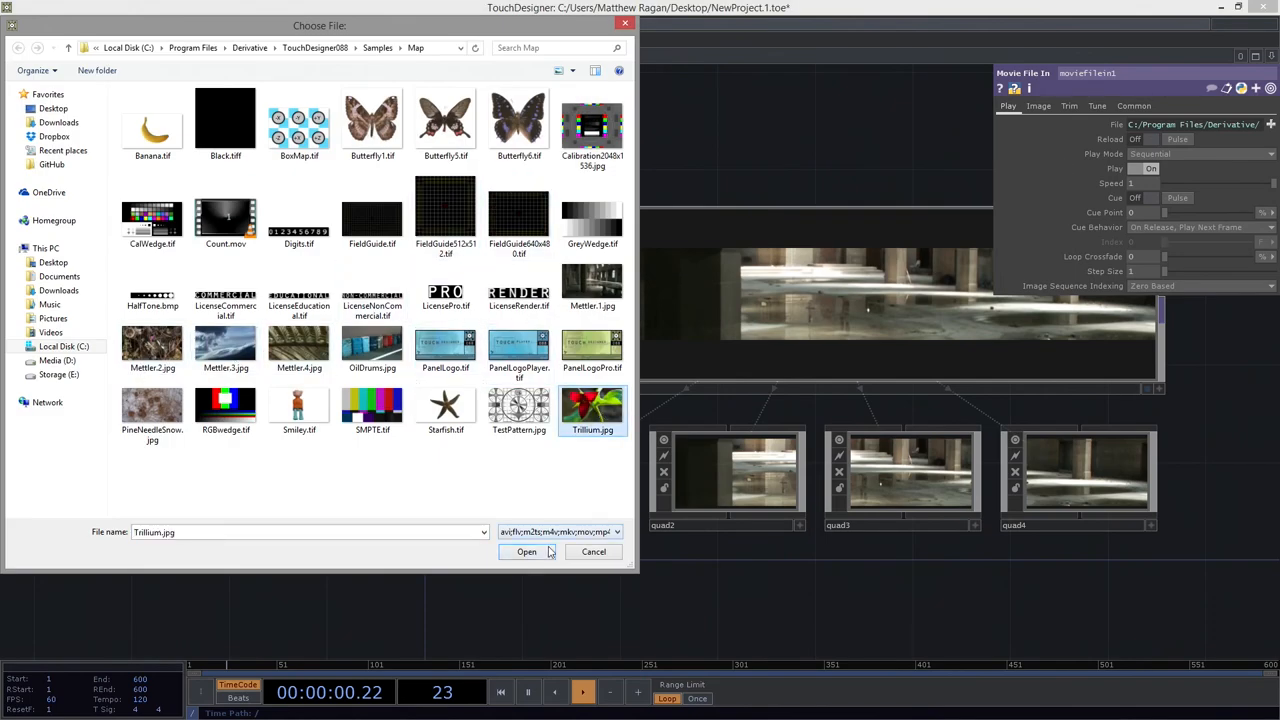
click(528, 552)
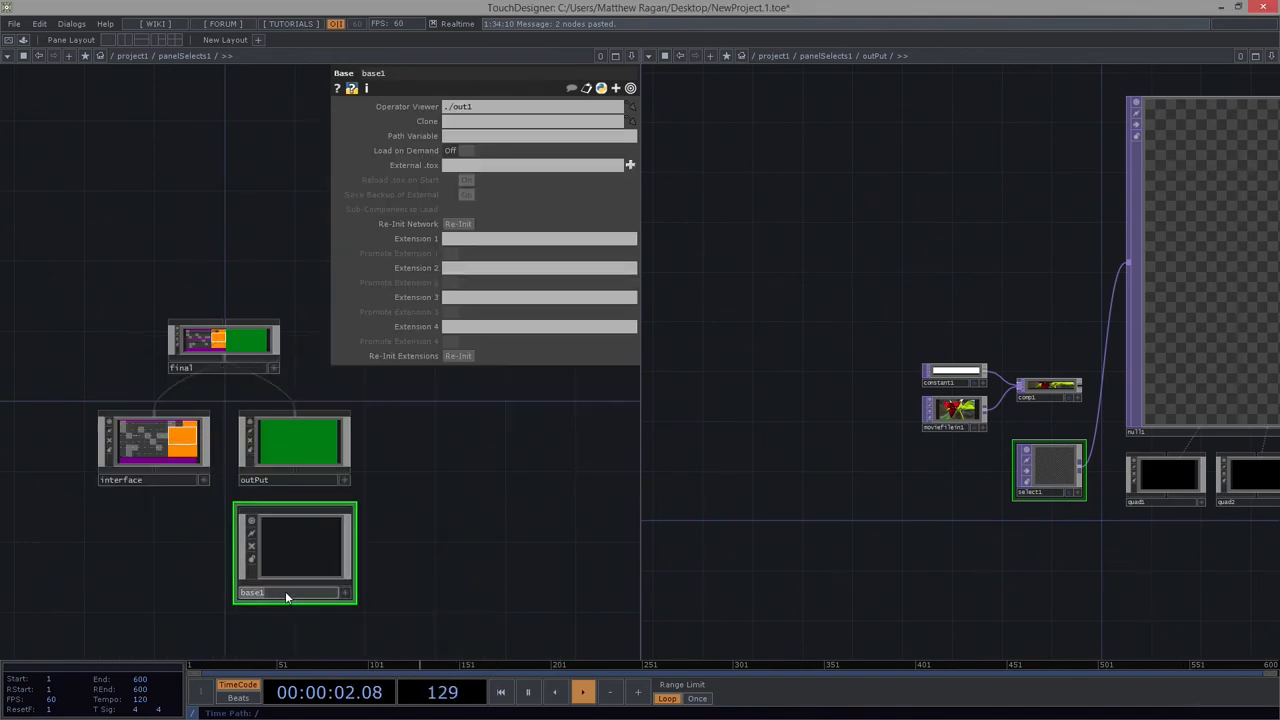
Step: Rename the new base videoPlayback, go inside and paste the constant-movie-composite chain
text(videoP1)
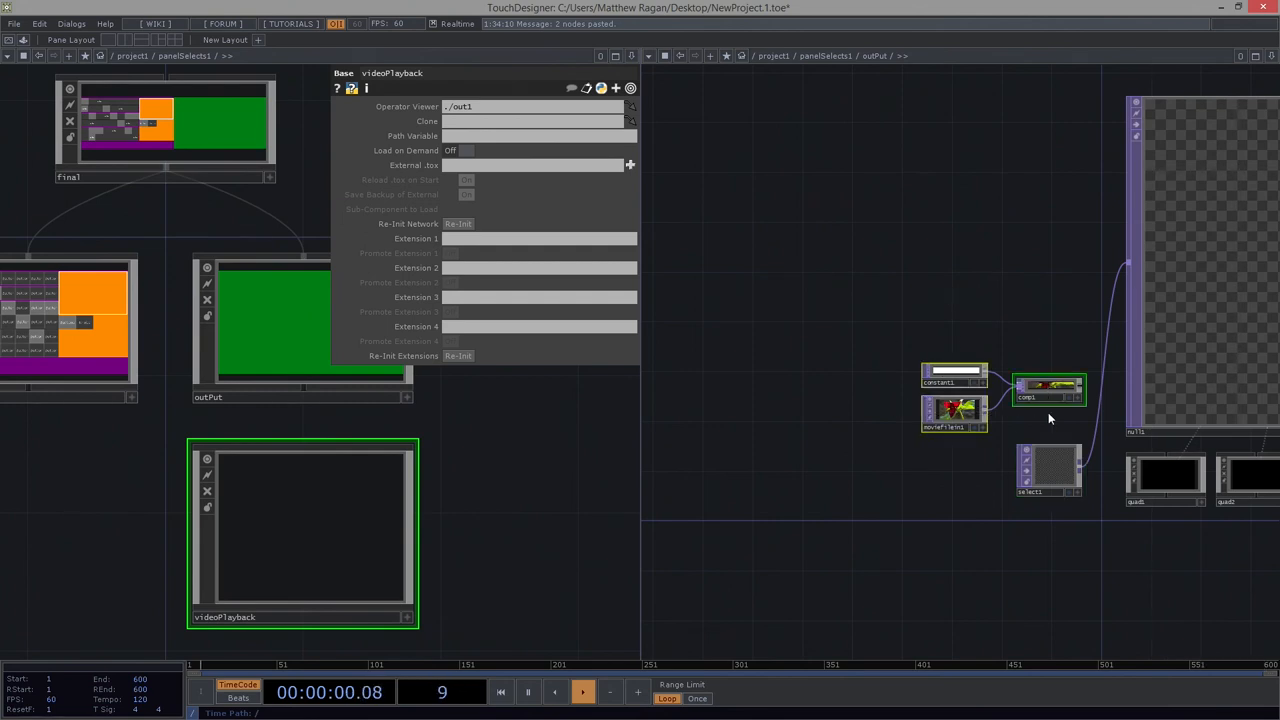
double_click(300, 528)
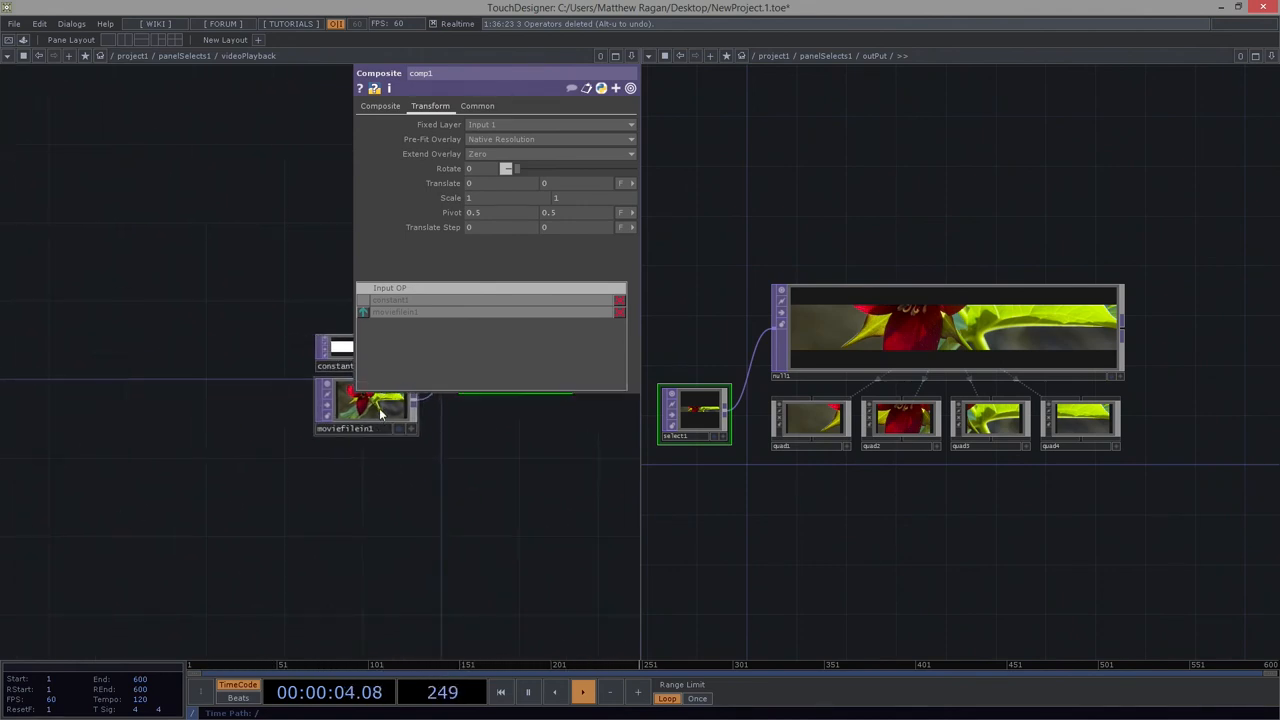
drag(364, 404, 208, 444)
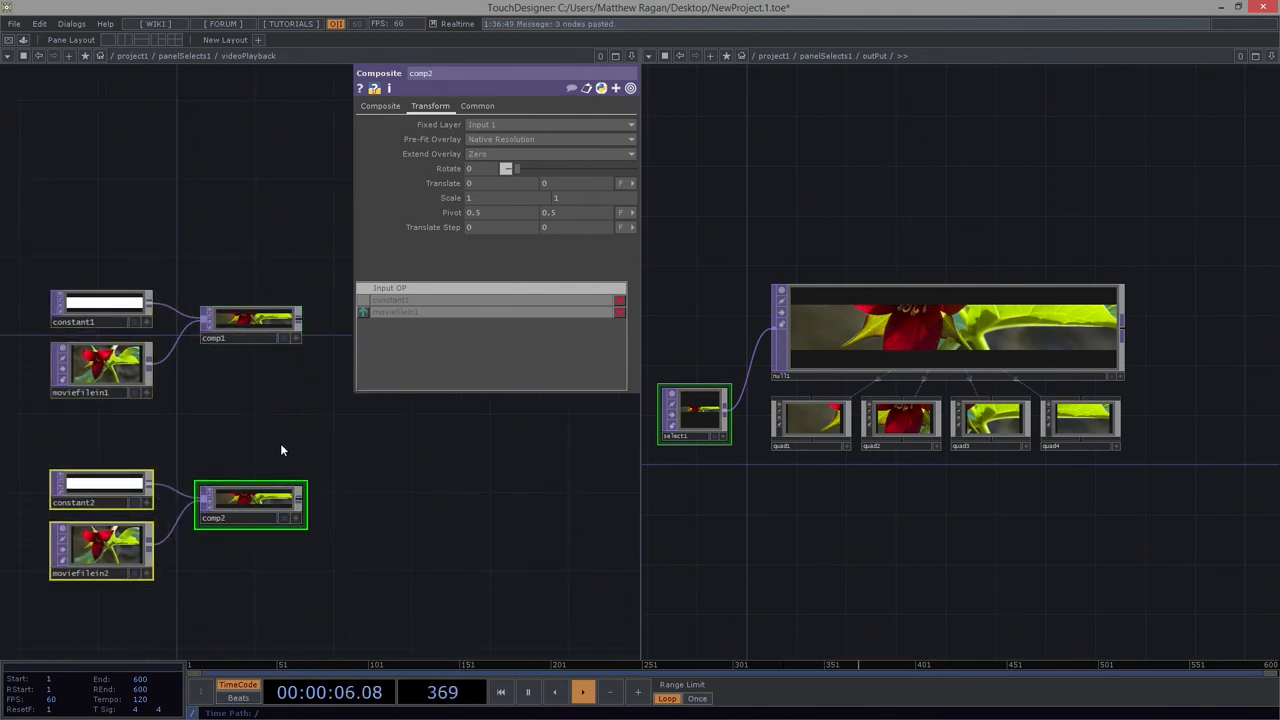
Step: Load SMPTE.tif into moviefilein2 of the duplicated playback chain
click(100, 550)
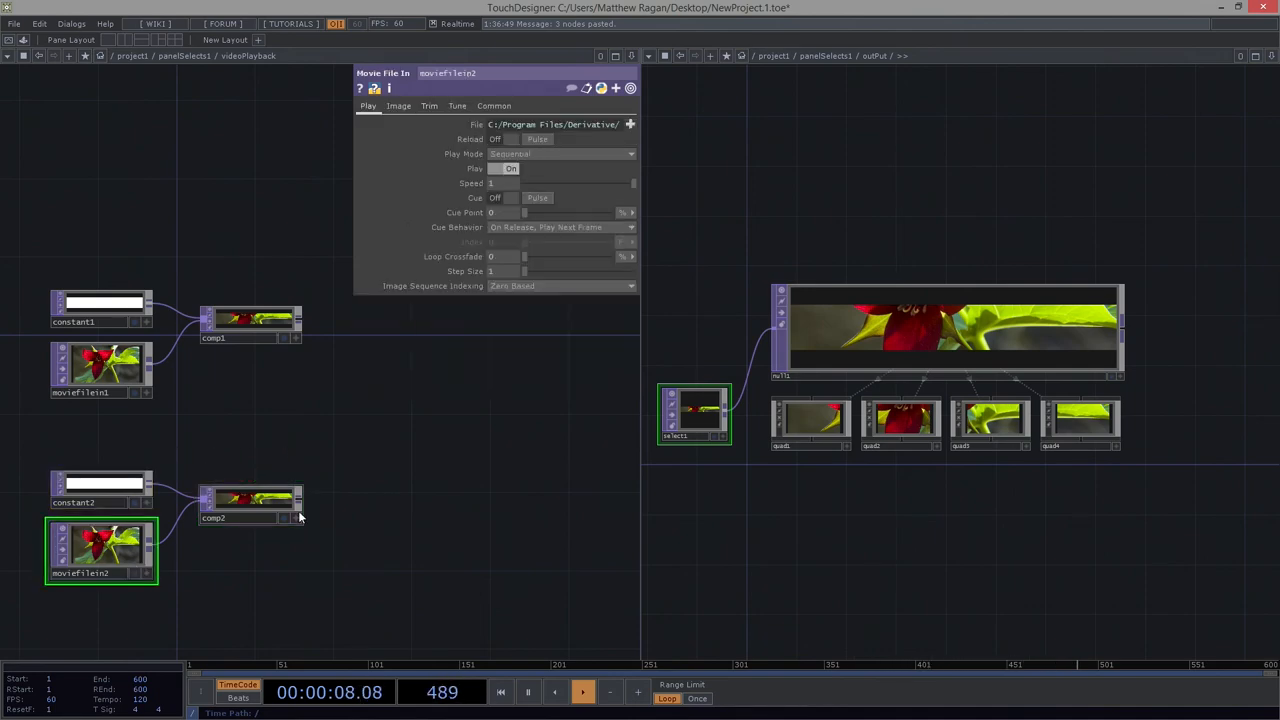
click(630, 124)
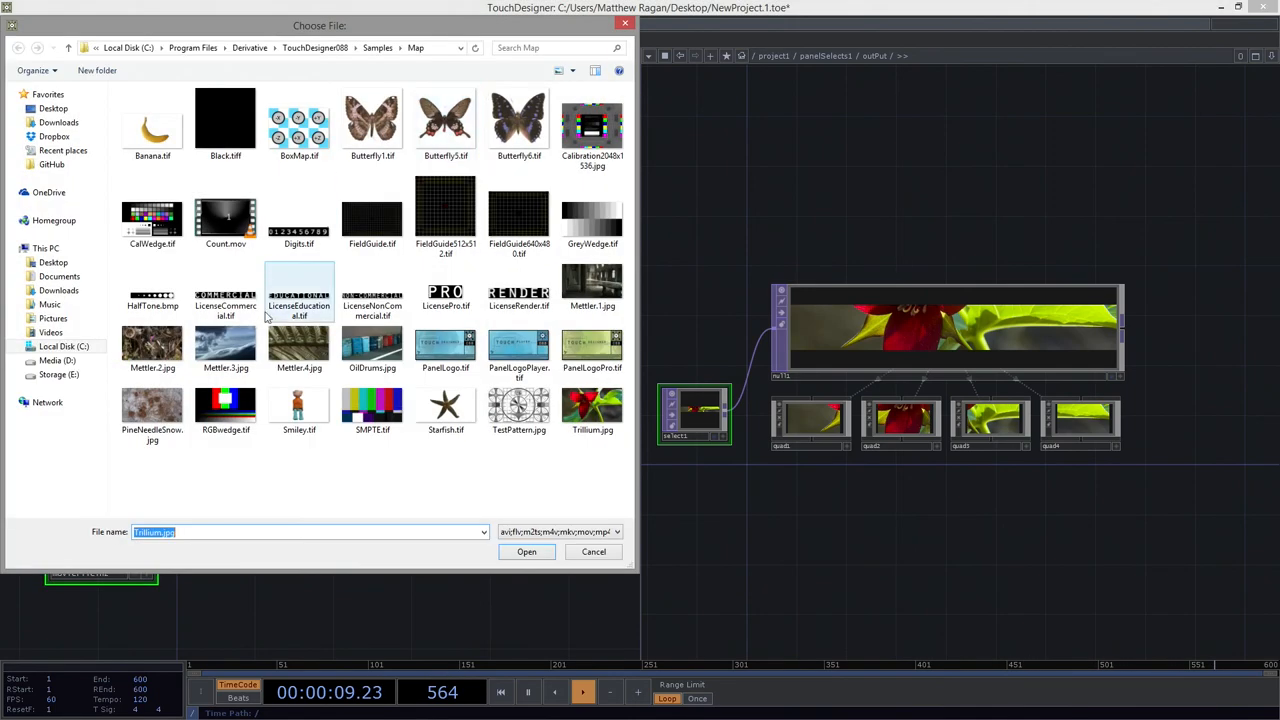
click(444, 410)
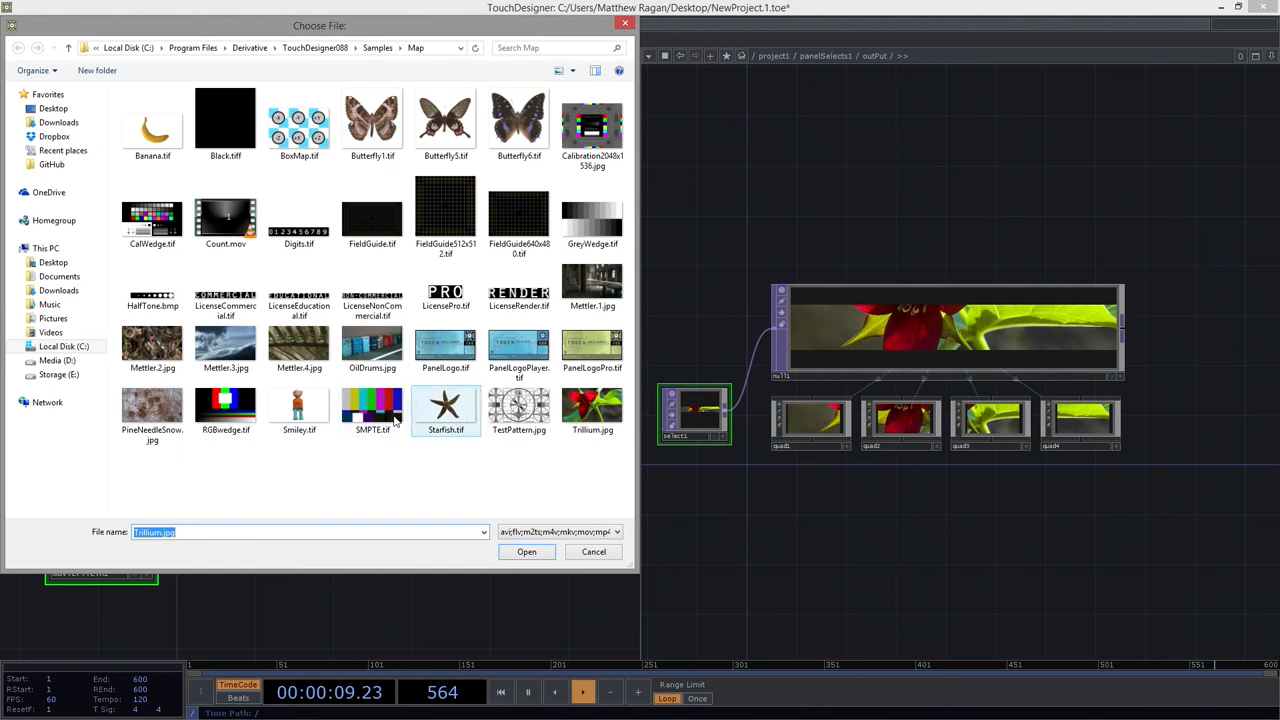
click(372, 410)
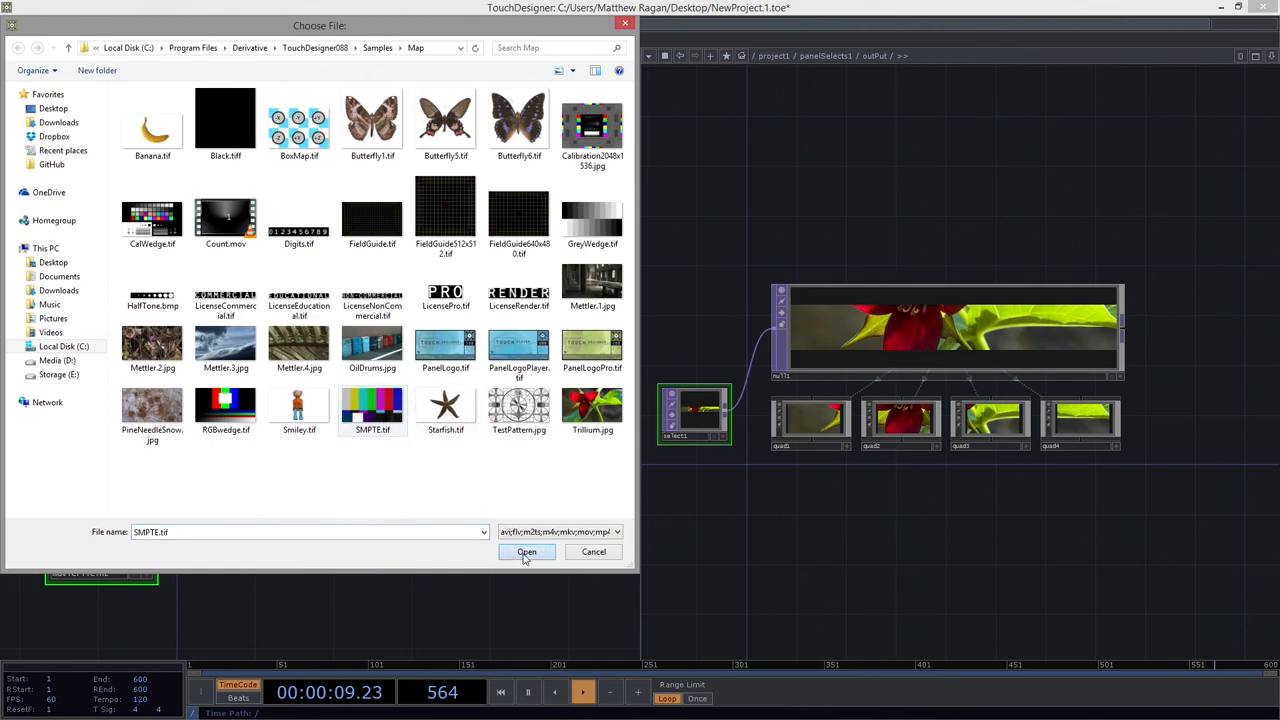
click(526, 552)
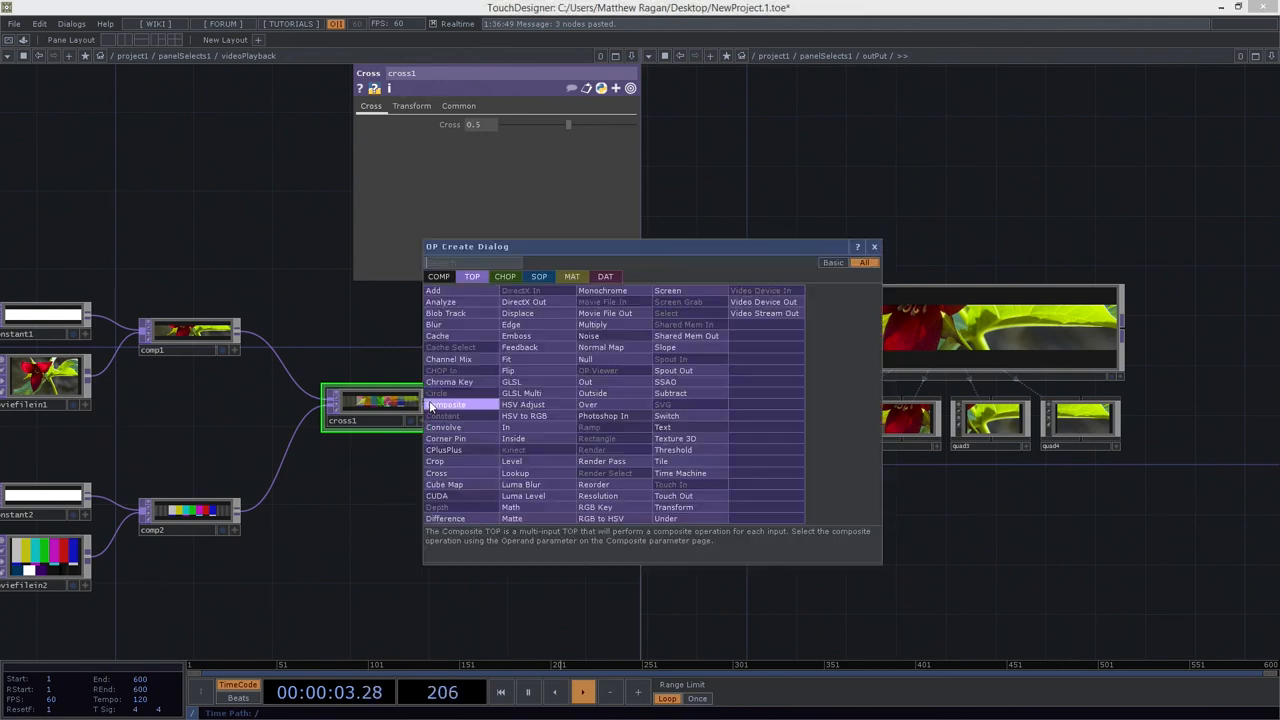
Step: Add a Null after the crossfade, then pick the TestPattern image as a source
text(nul)
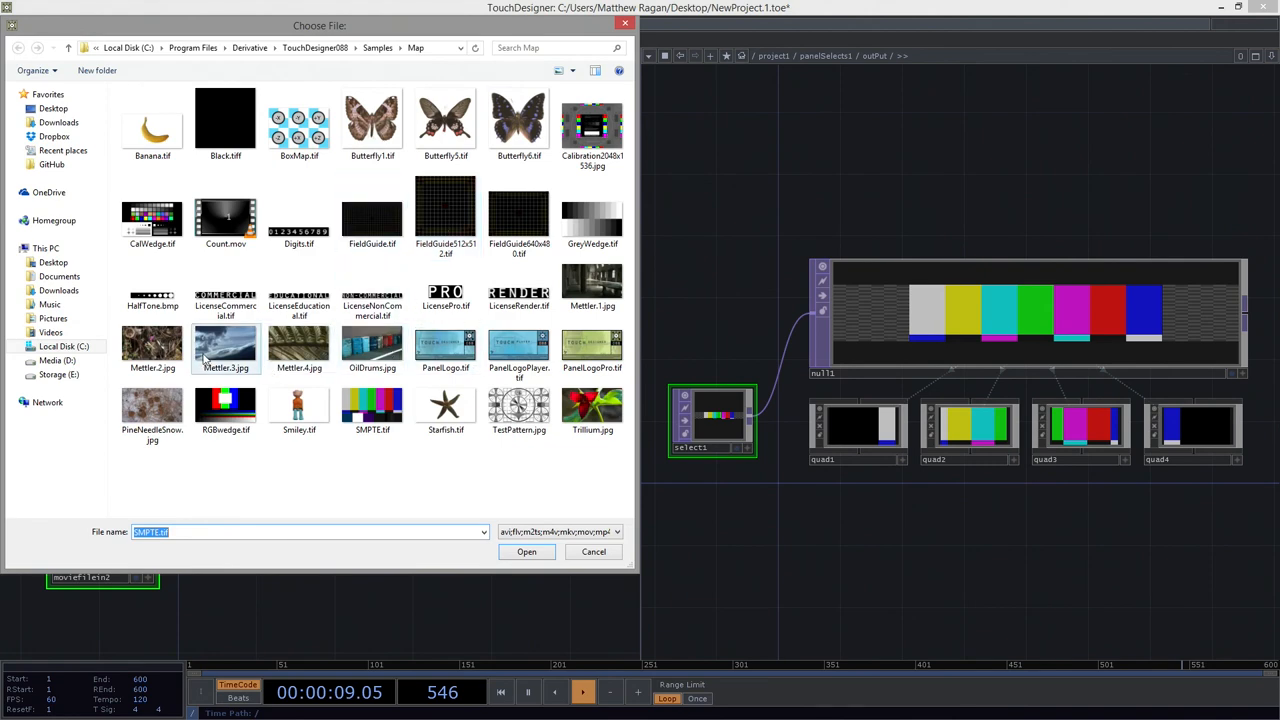
click(518, 410)
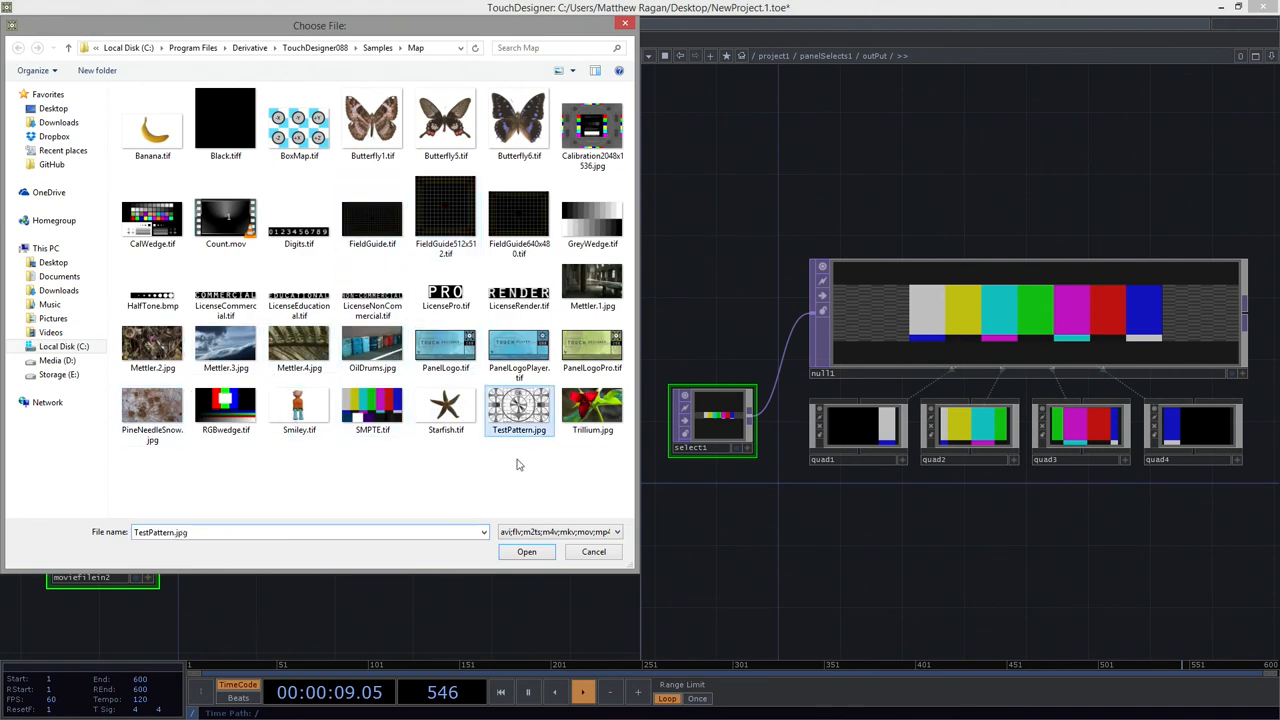